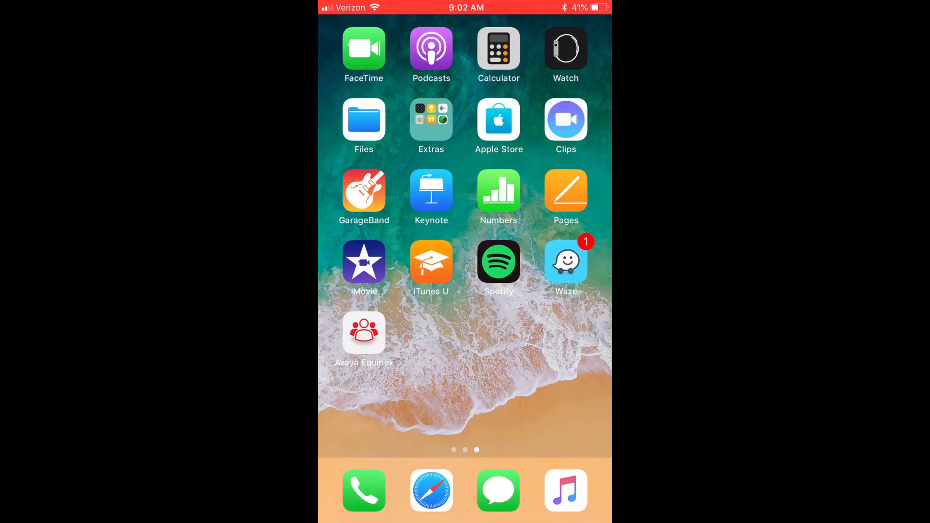
Launch Avaya Equinox from the home screen to reach its Top of Mind view
click(363, 333)
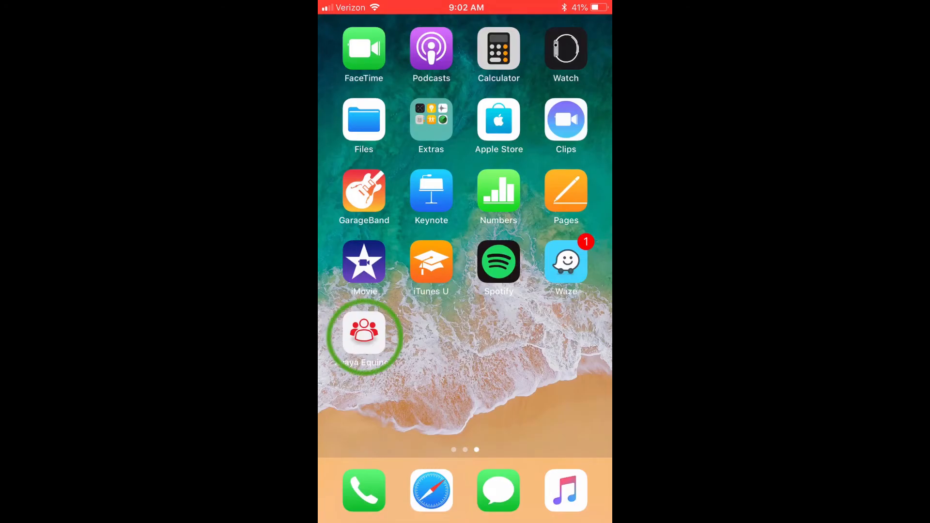
click(364, 332)
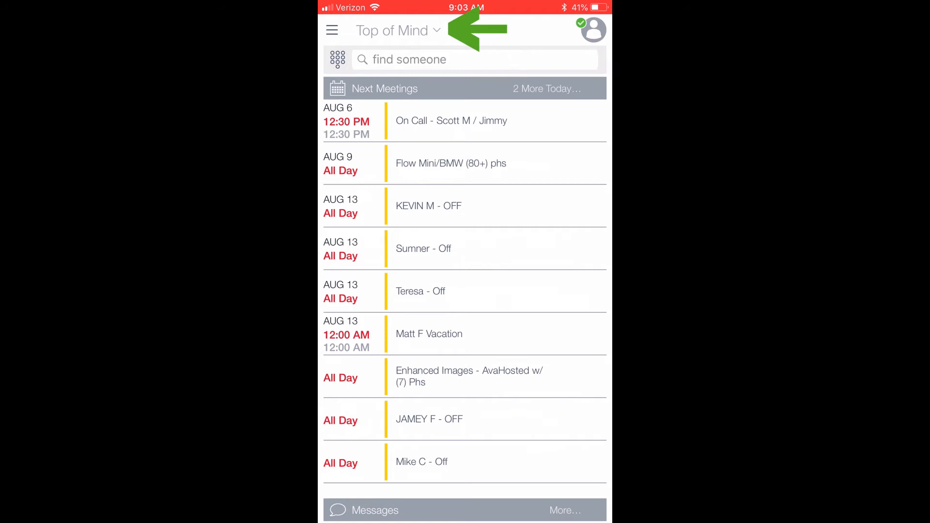
click(397, 30)
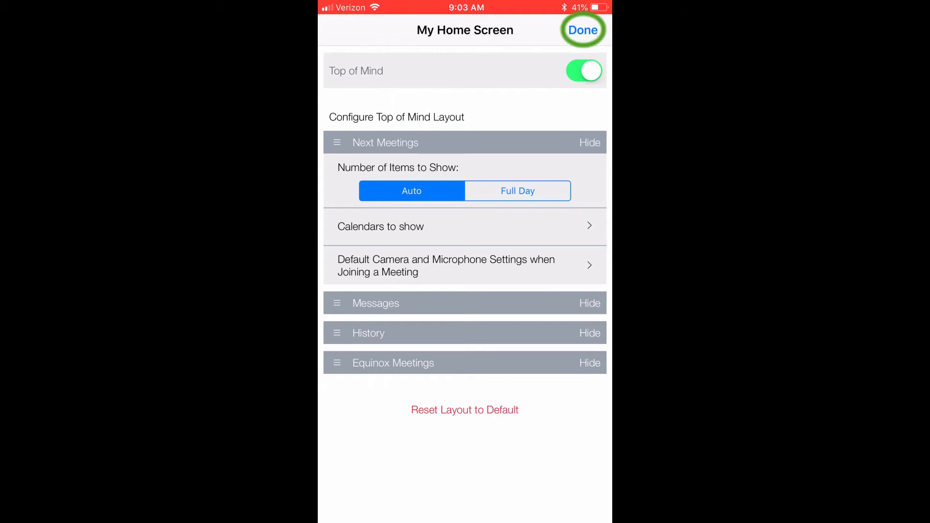
click(582, 30)
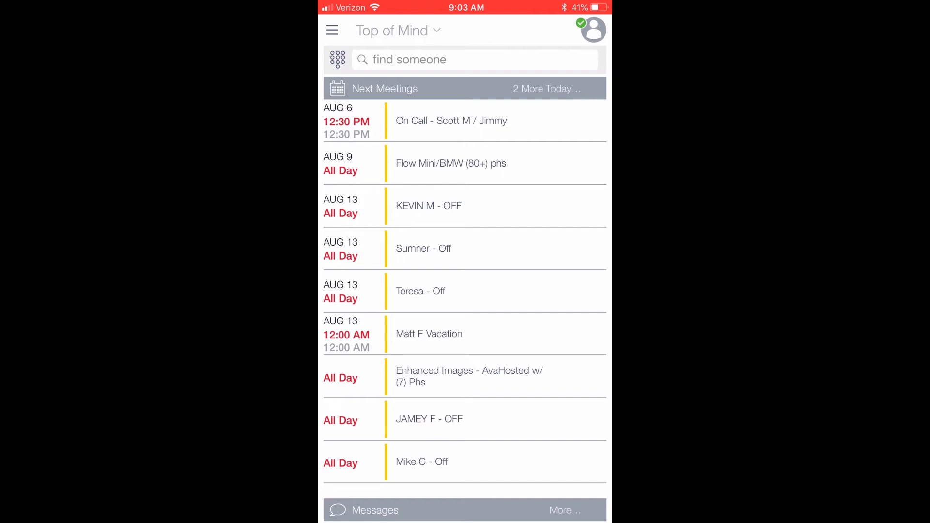
click(591, 30)
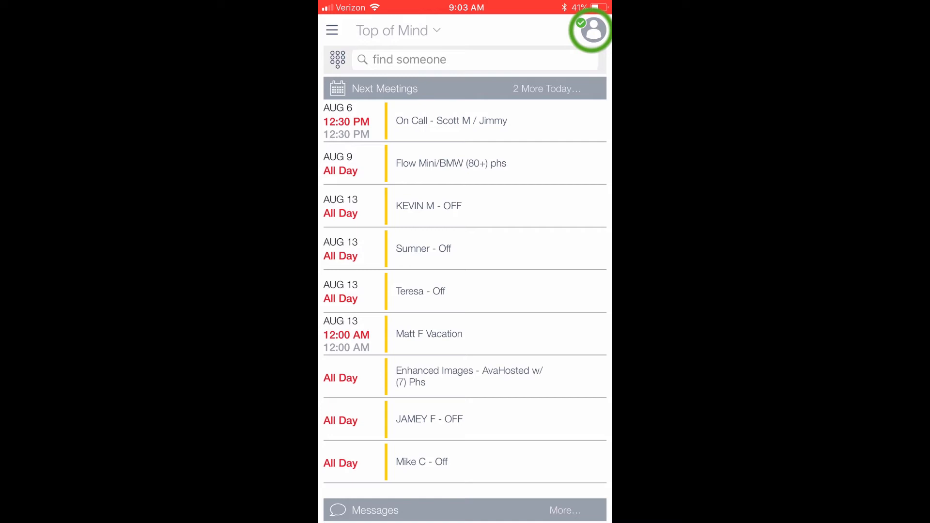
Review My Presence from the profile, leaving presence set to Available
click(590, 31)
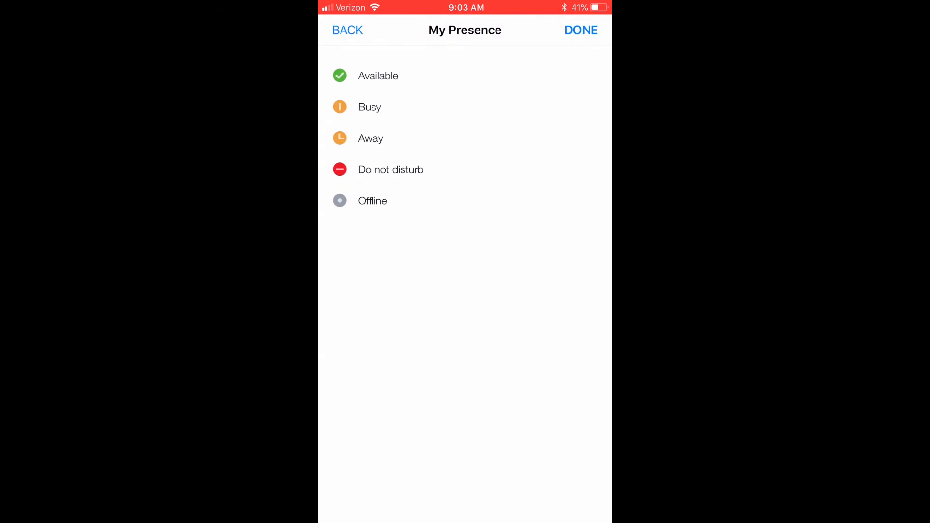
click(390, 169)
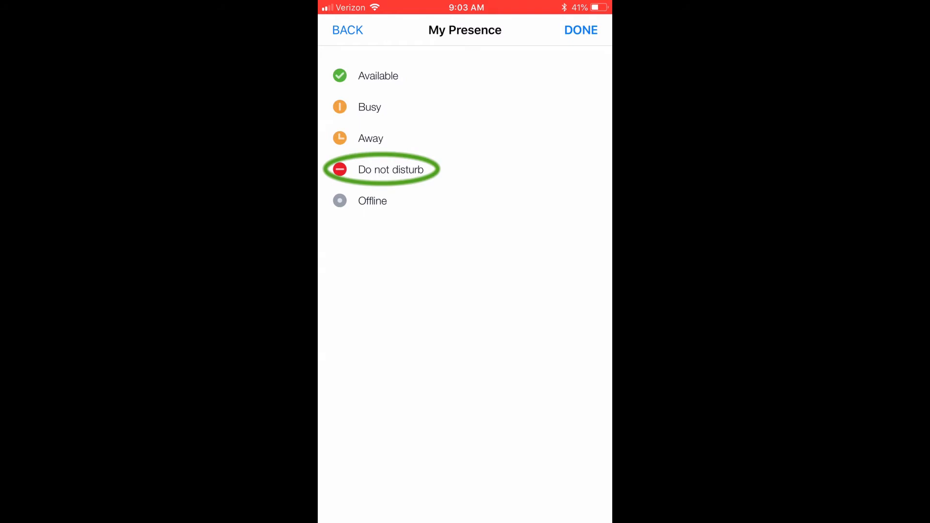
click(347, 30)
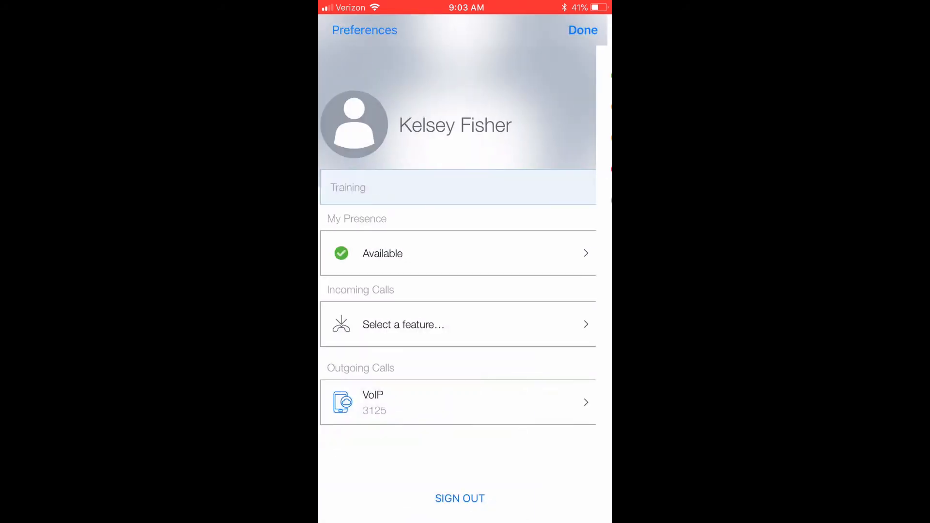
Set the 'What are you up to?' status to 'Training Video' and return to Top of Mind
click(457, 187)
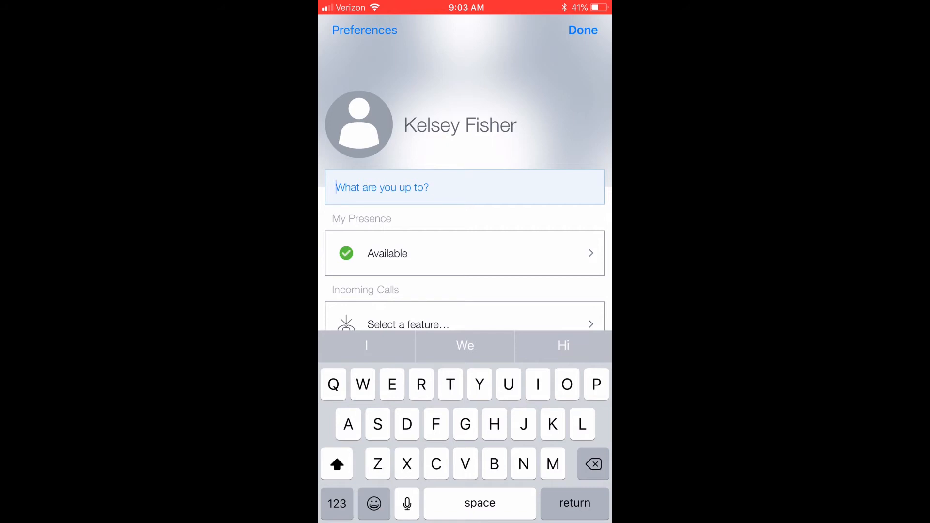
text(Training V)
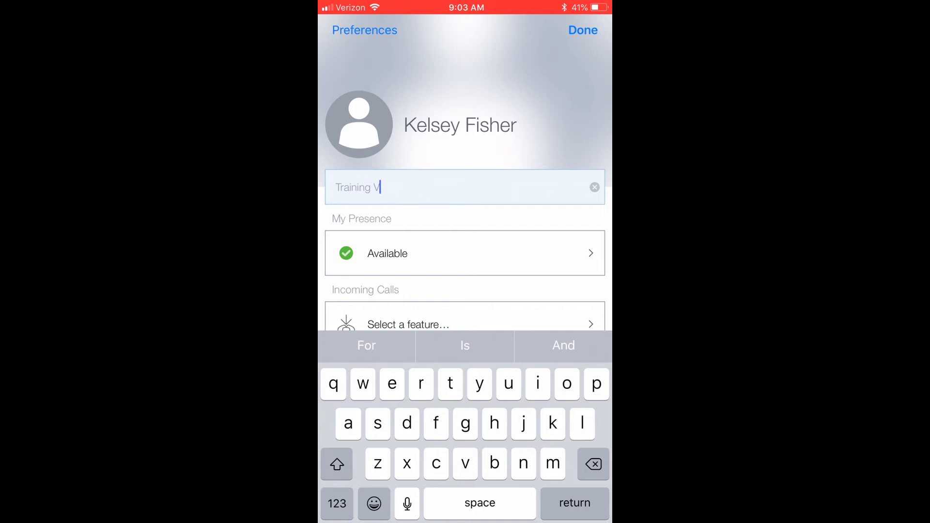
text(ideo)
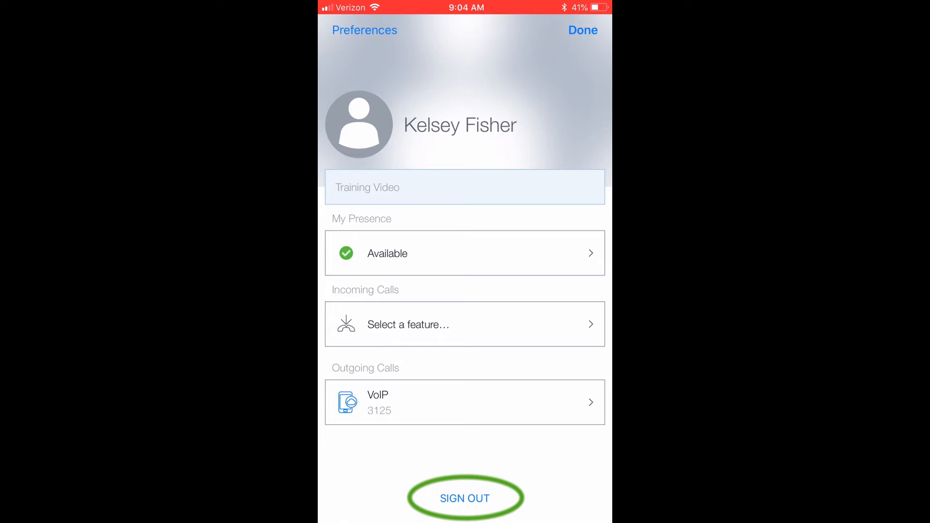
click(463, 497)
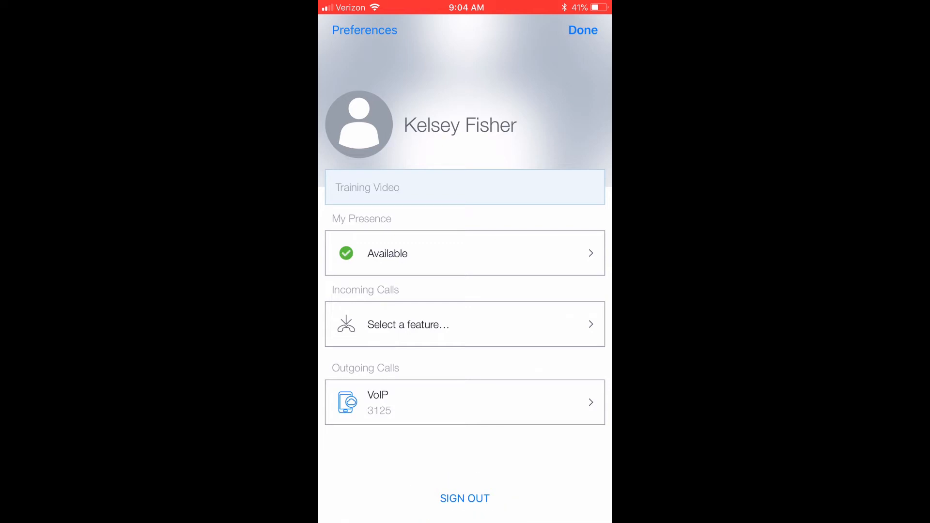
click(582, 30)
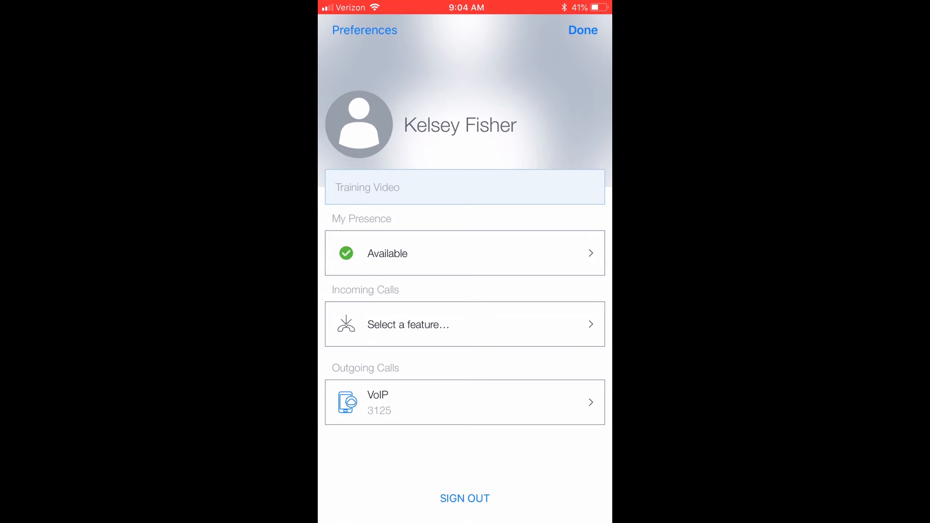
click(582, 30)
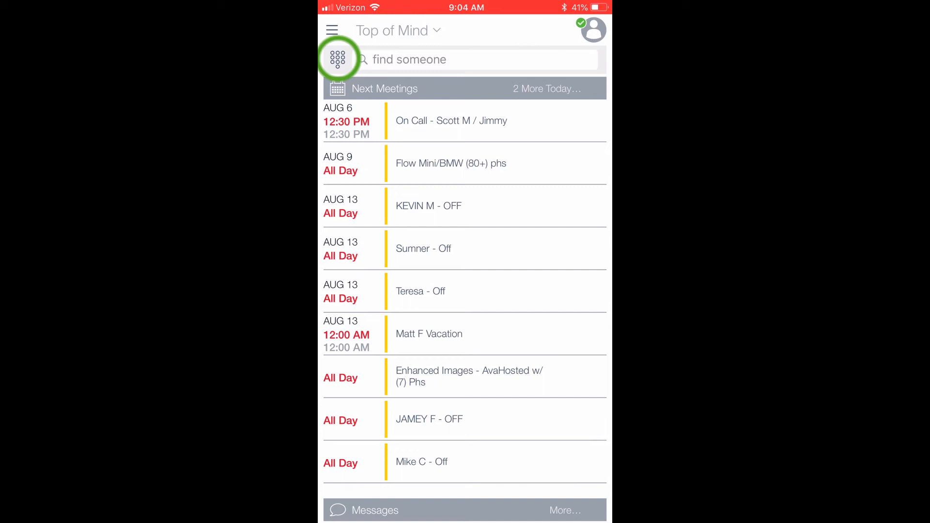
click(338, 59)
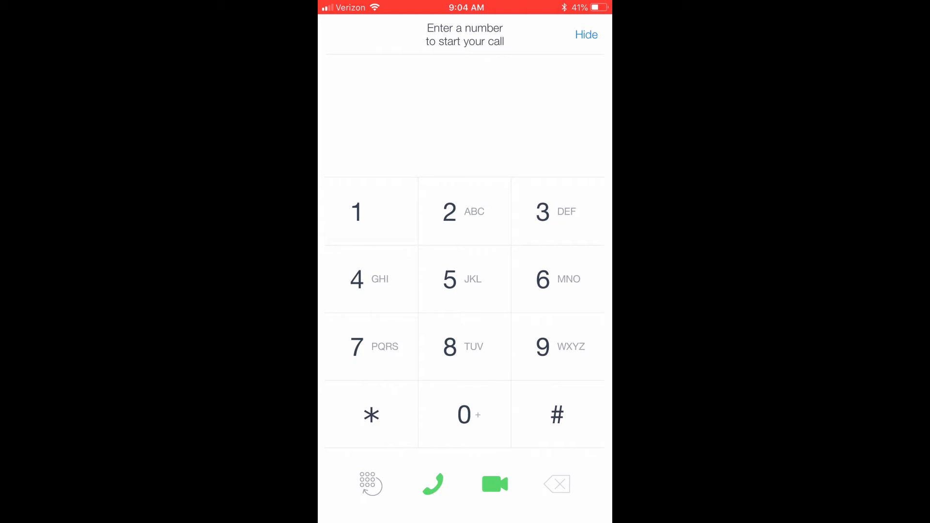
click(369, 482)
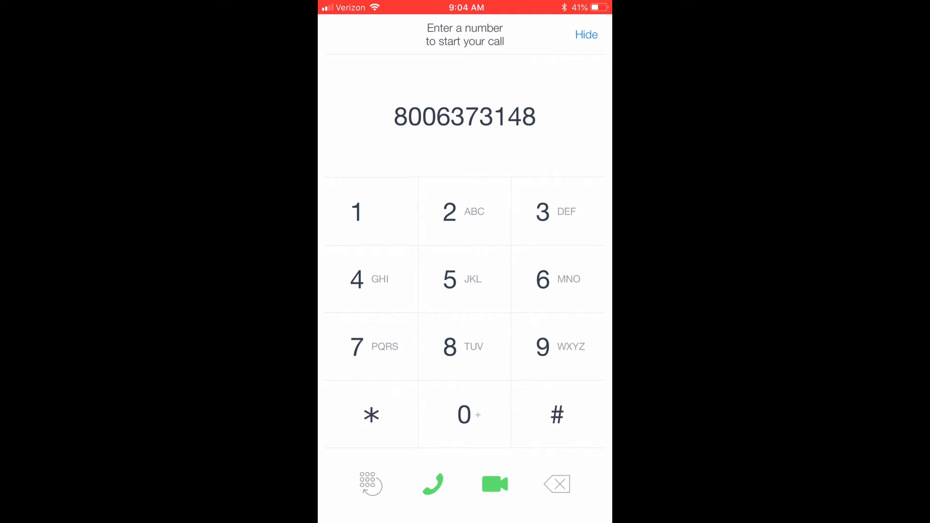
click(434, 484)
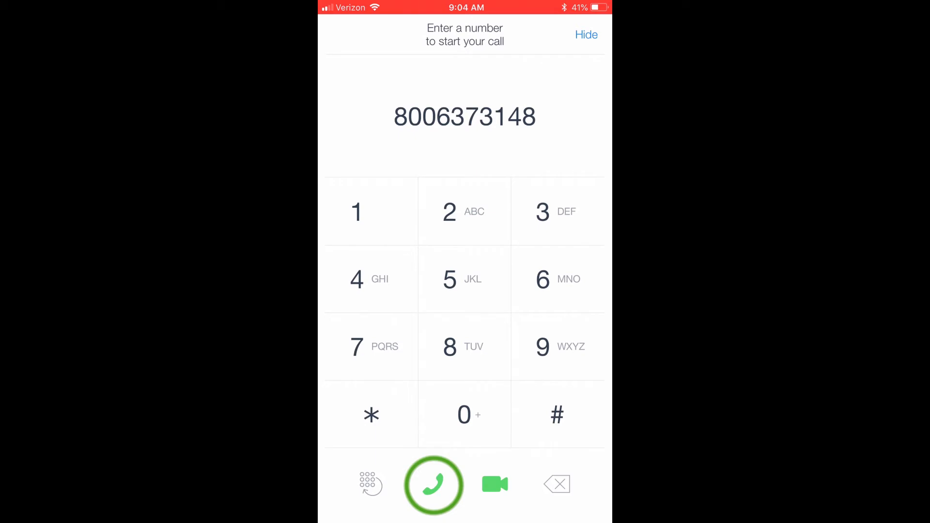
click(433, 484)
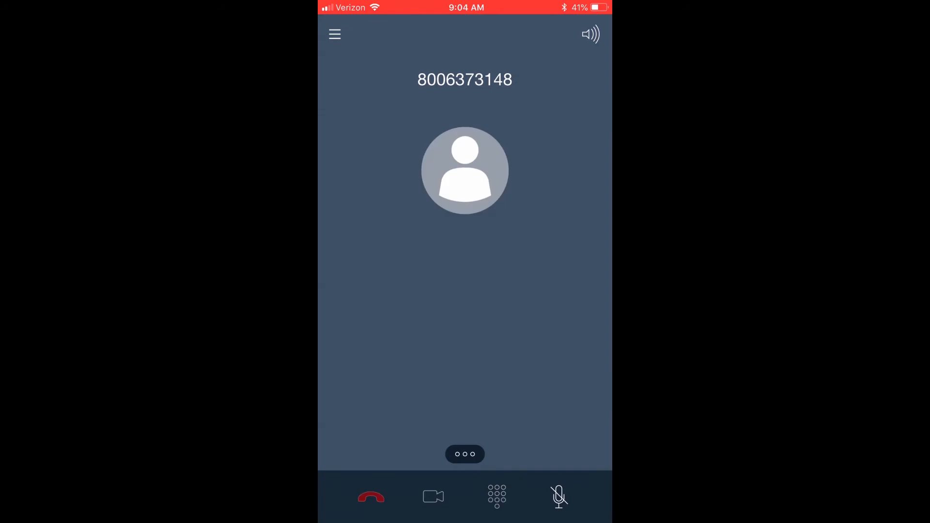
click(496, 495)
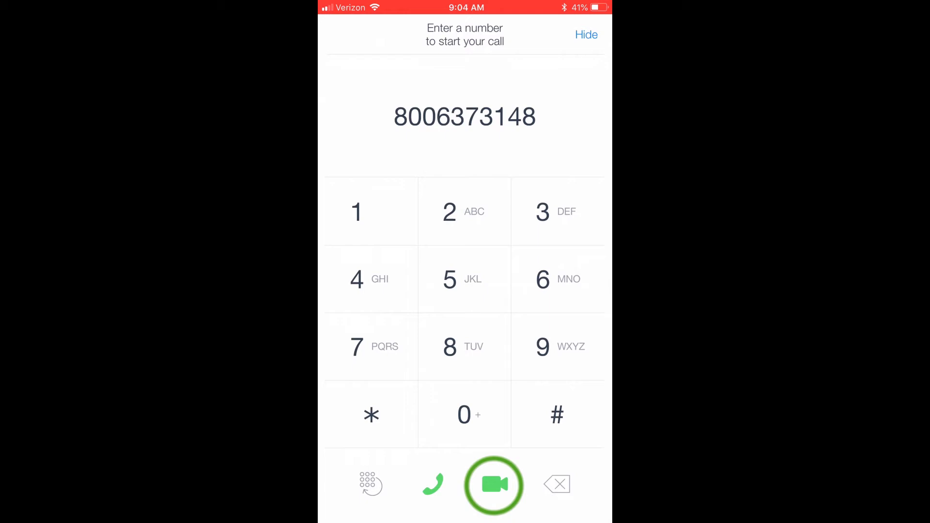
mouse_move(558, 484)
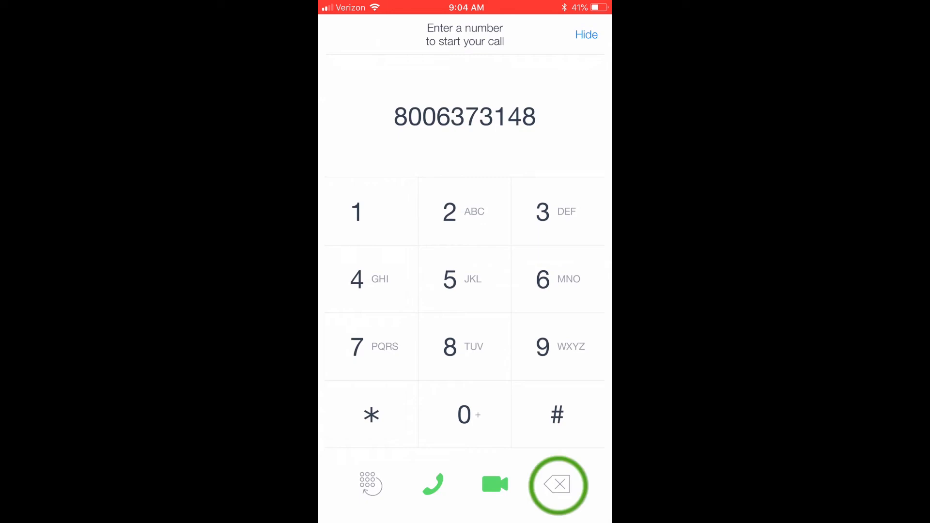
Clear the dialed digits and hide the dial pad to return home
click(556, 485)
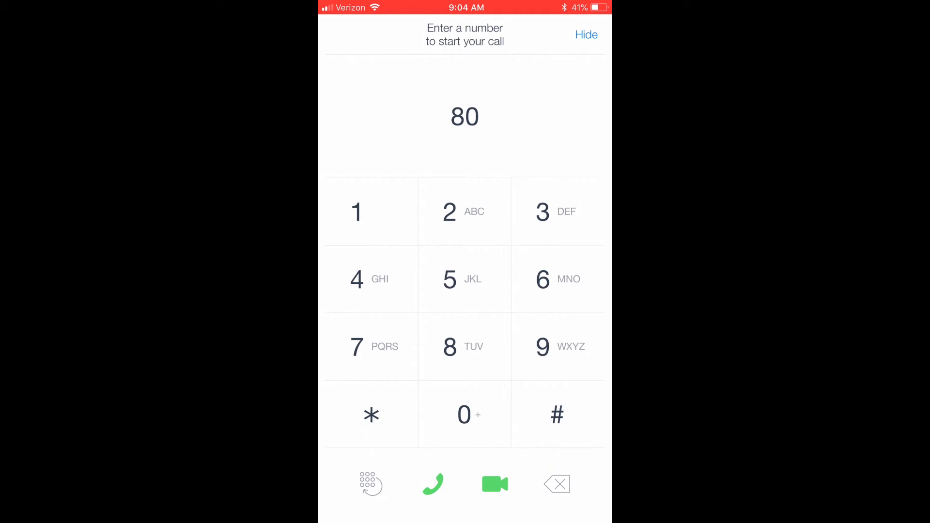
click(556, 484)
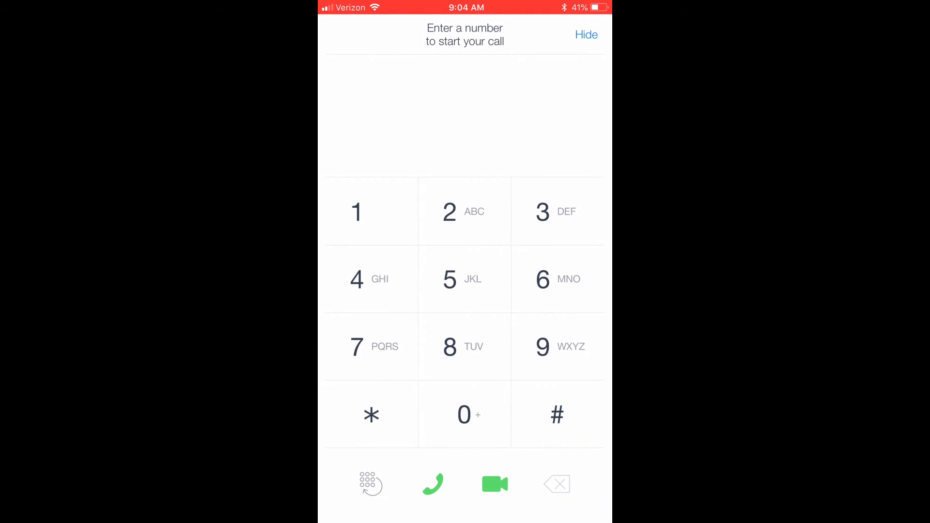
click(586, 35)
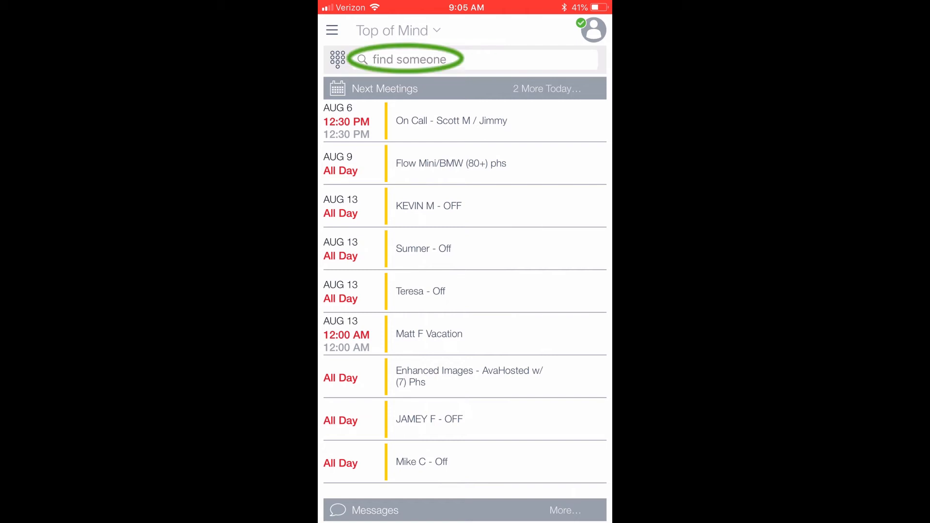
click(406, 59)
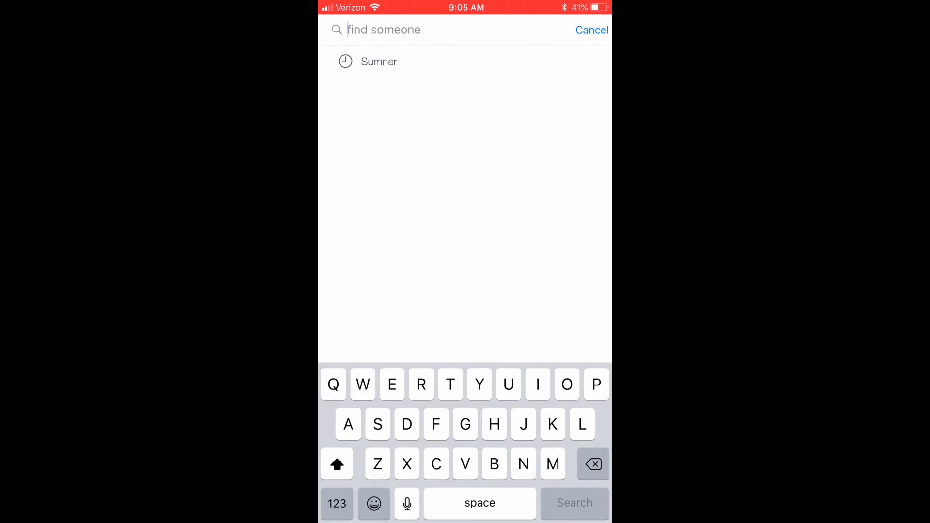
text(Brian An)
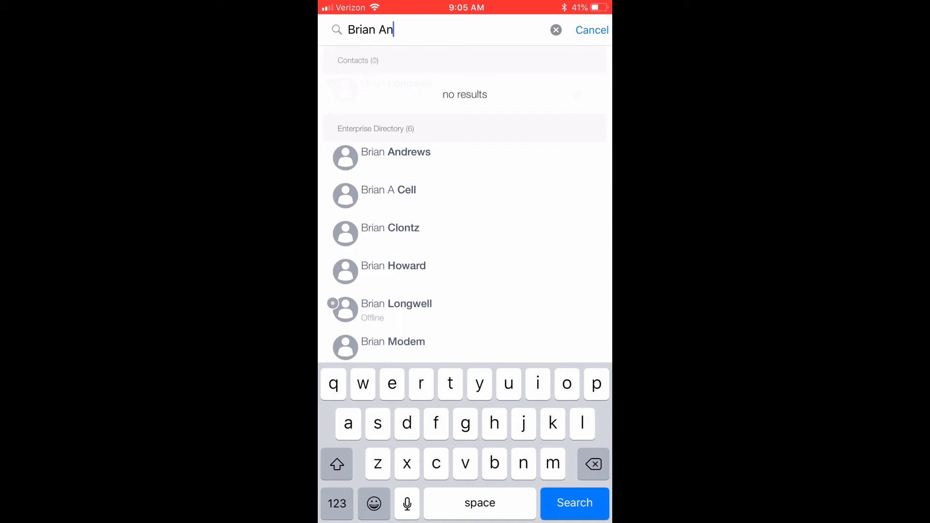
text(d)
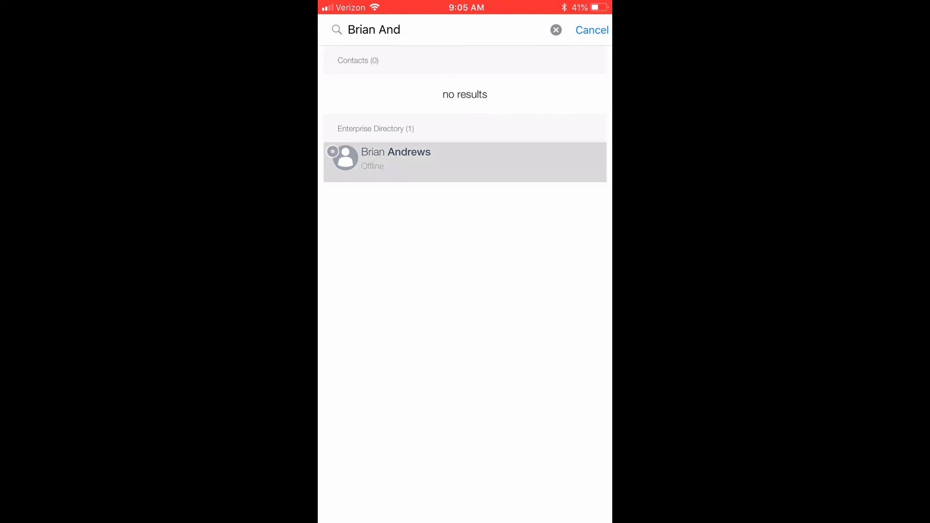
click(464, 162)
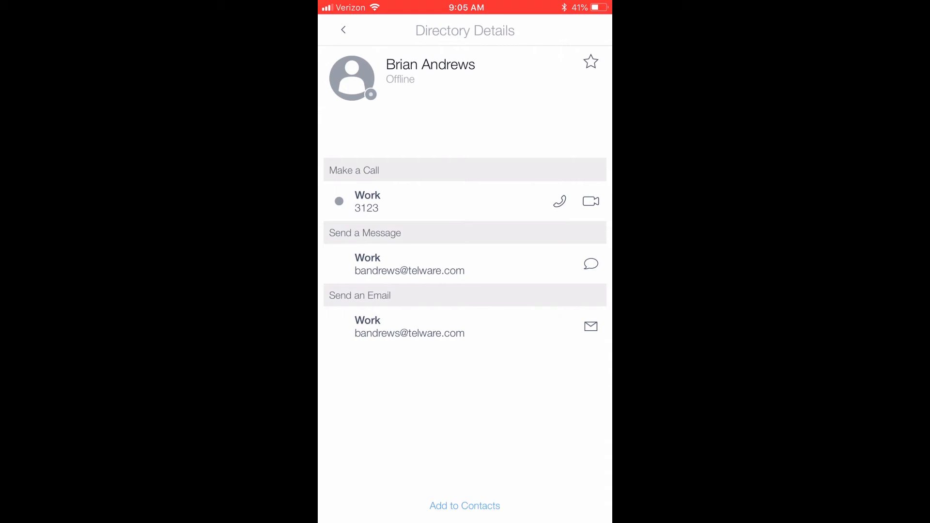
click(464, 506)
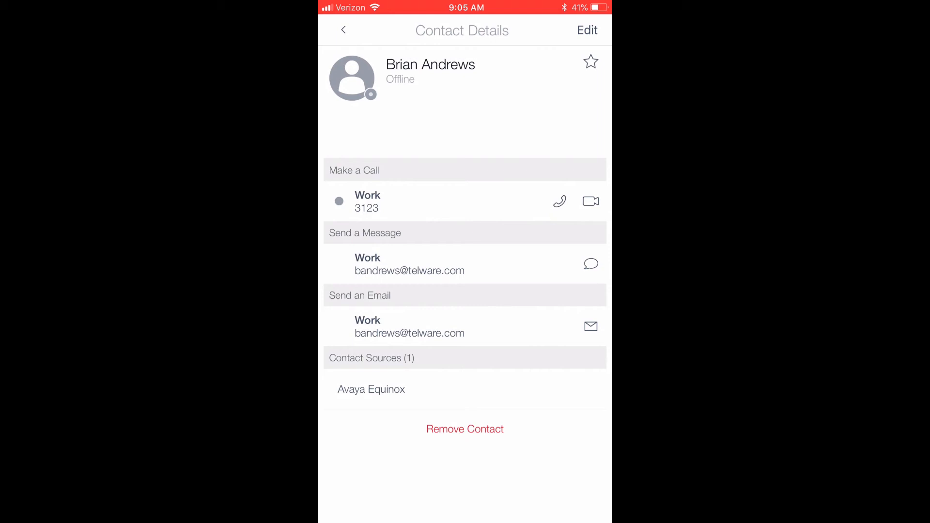
click(590, 61)
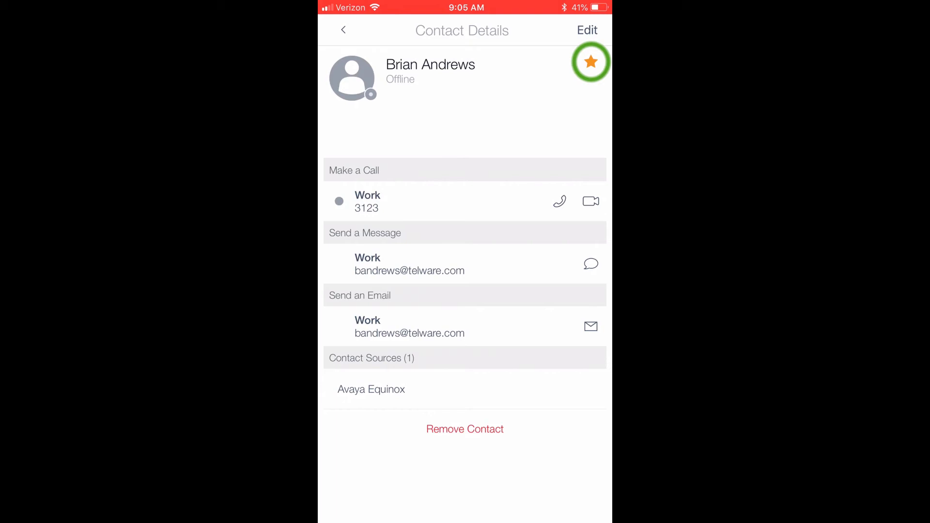
click(590, 62)
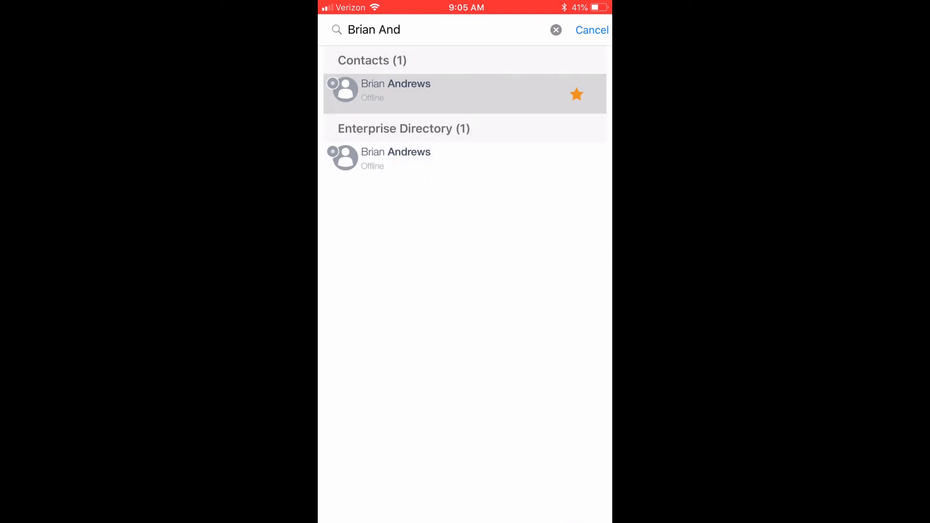
click(591, 30)
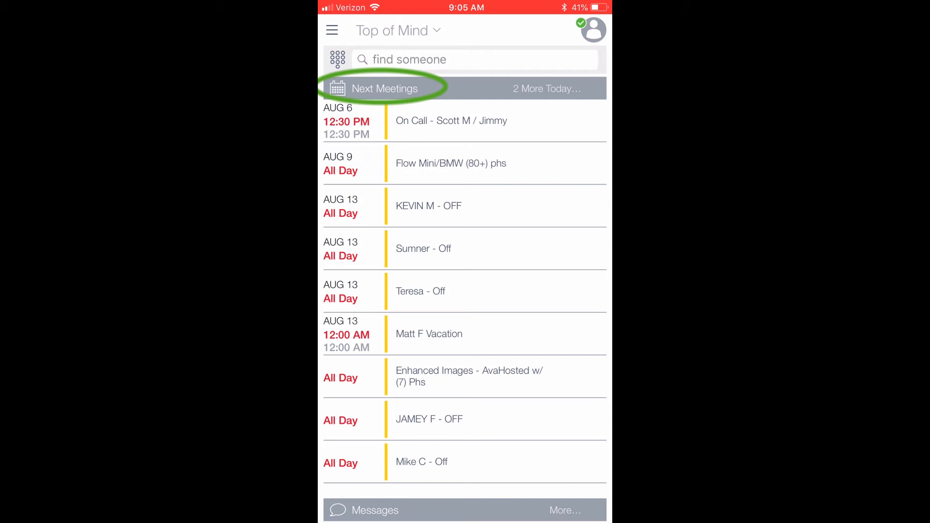
click(384, 88)
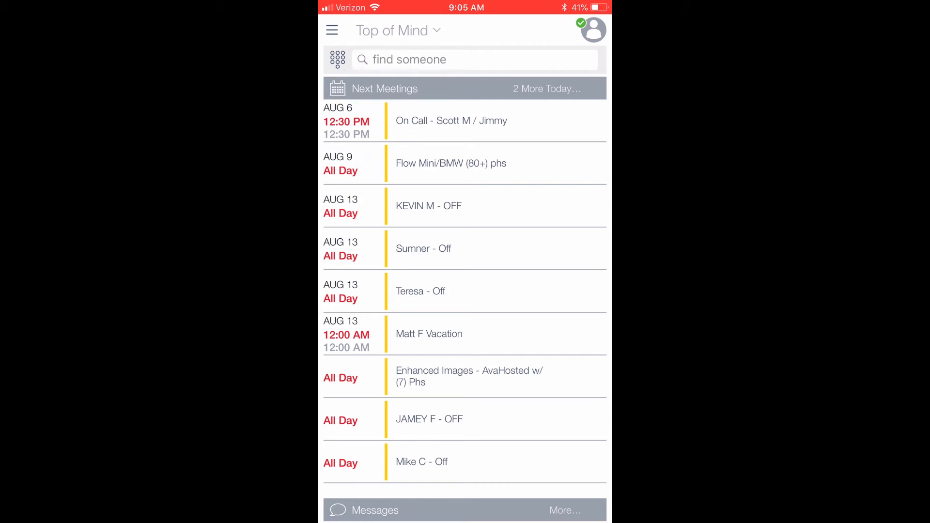
scroll(down, 3)
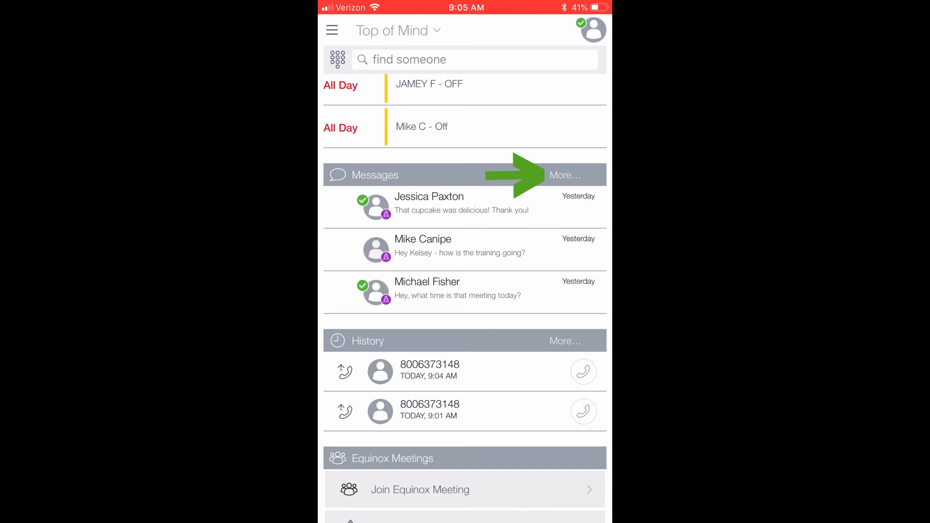
click(564, 176)
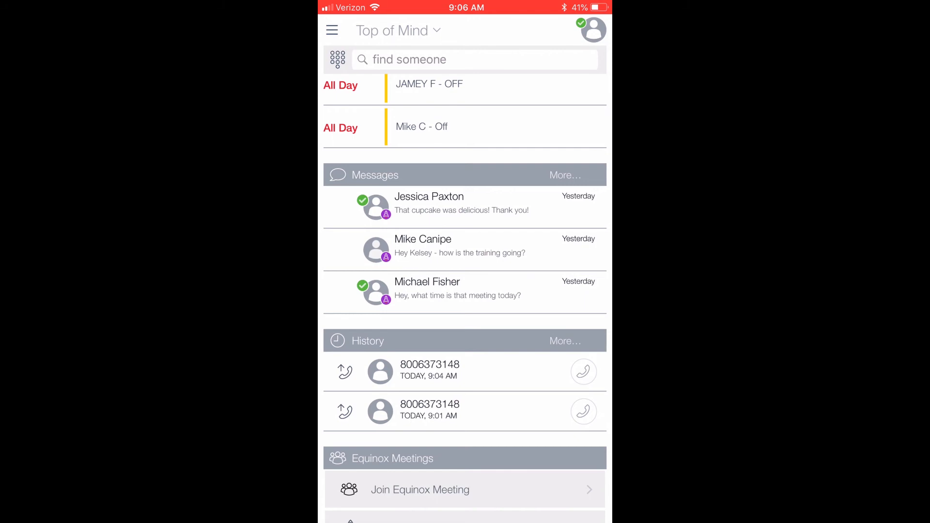
scroll(down, 3)
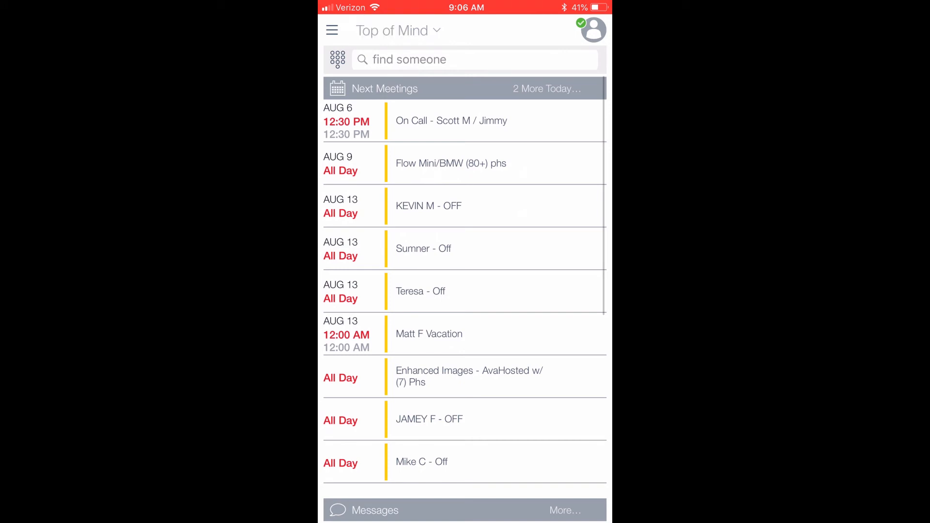
Go to the Favorites list from the main navigation menu
click(333, 30)
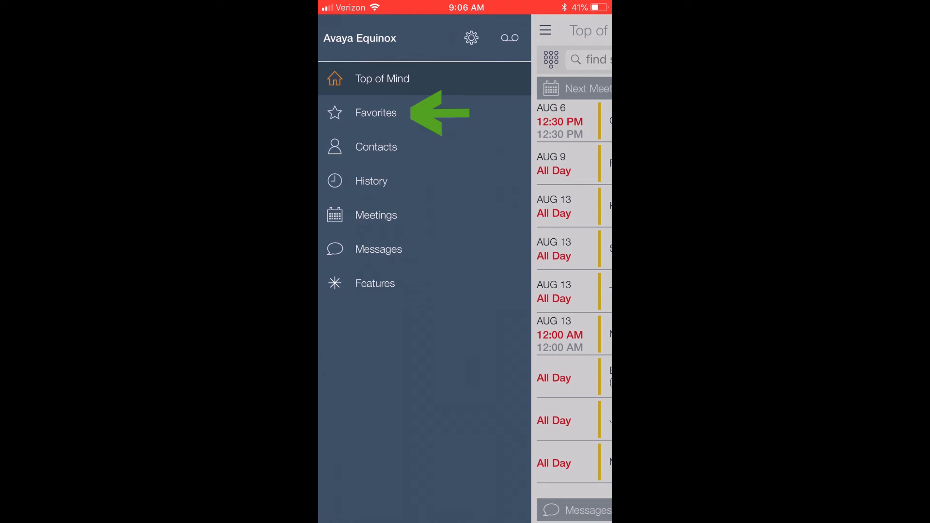
click(375, 113)
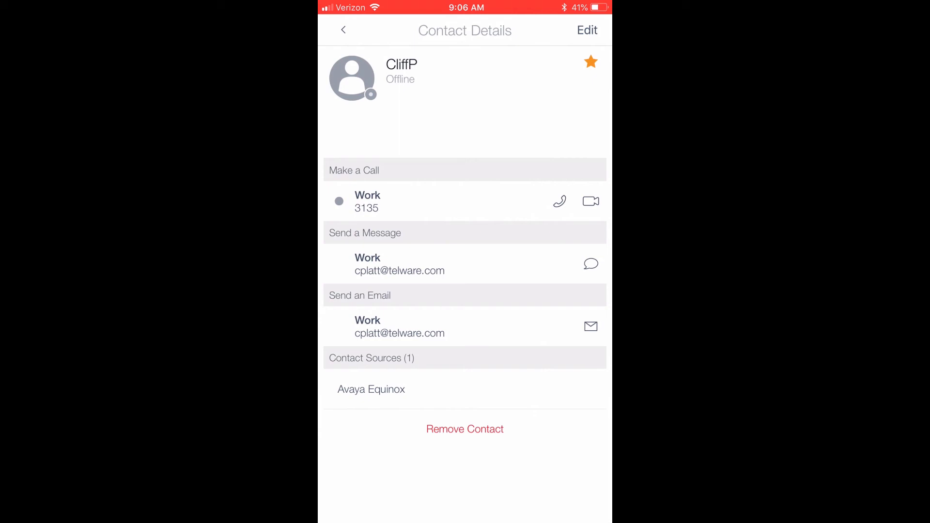
click(590, 61)
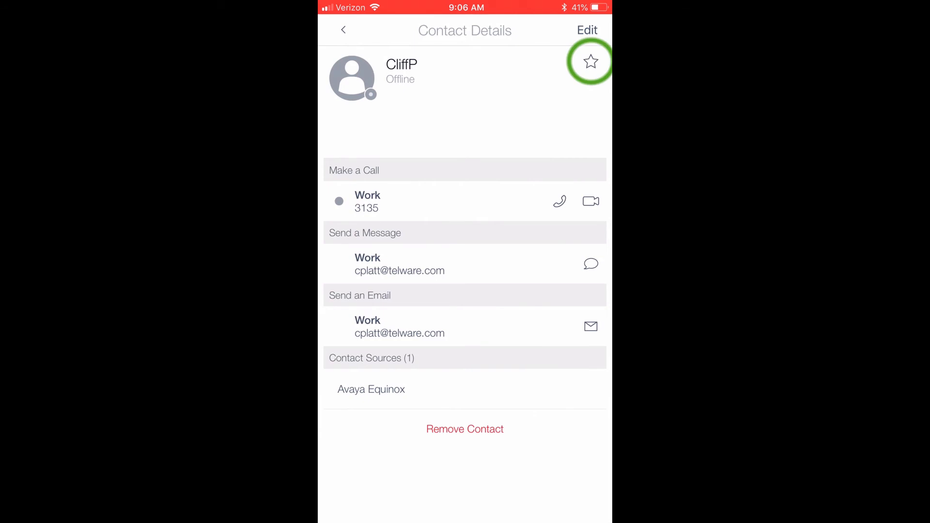
click(589, 61)
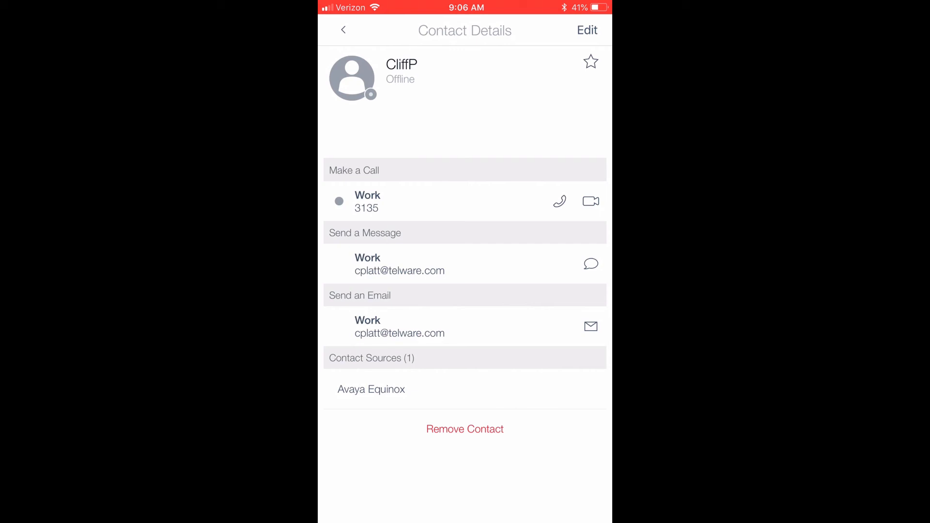
click(343, 30)
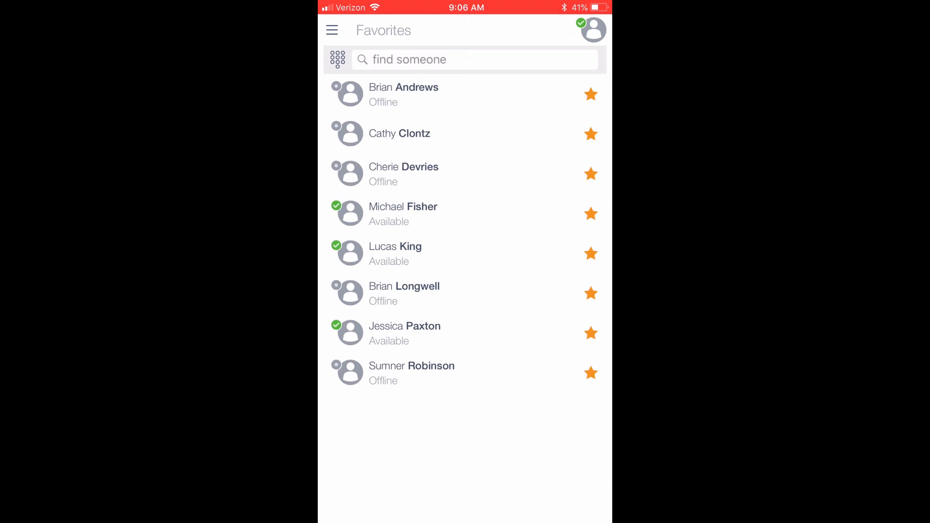
Switch to the Contacts list via the main menu and scroll through its entries
click(332, 30)
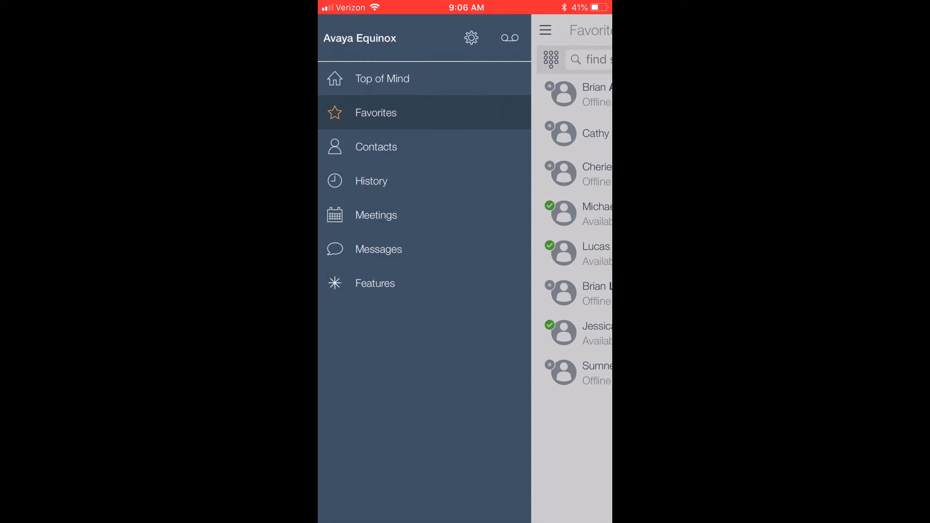
click(376, 146)
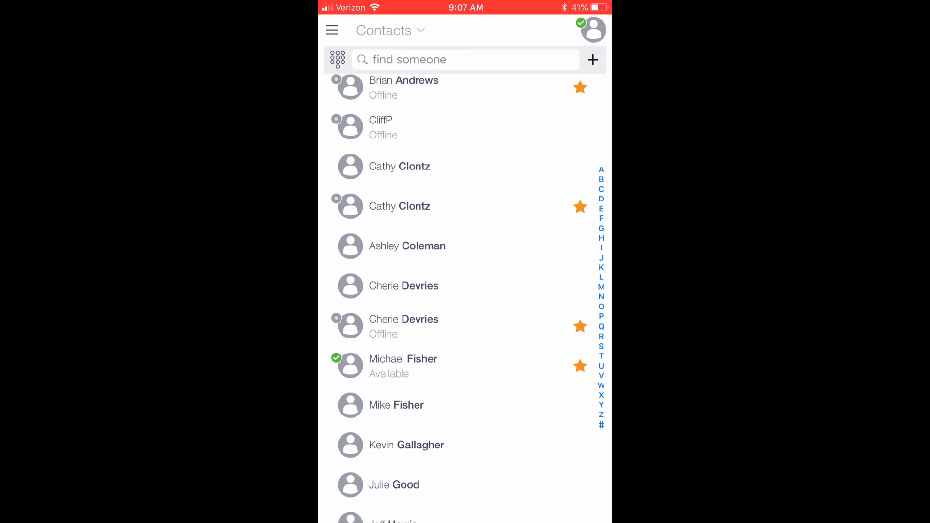
scroll(down, 3)
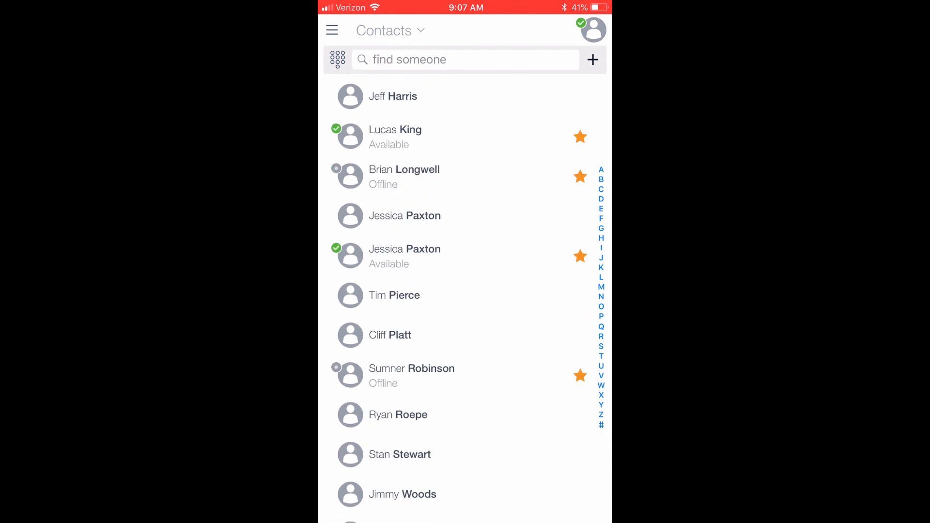
scroll(down, 3)
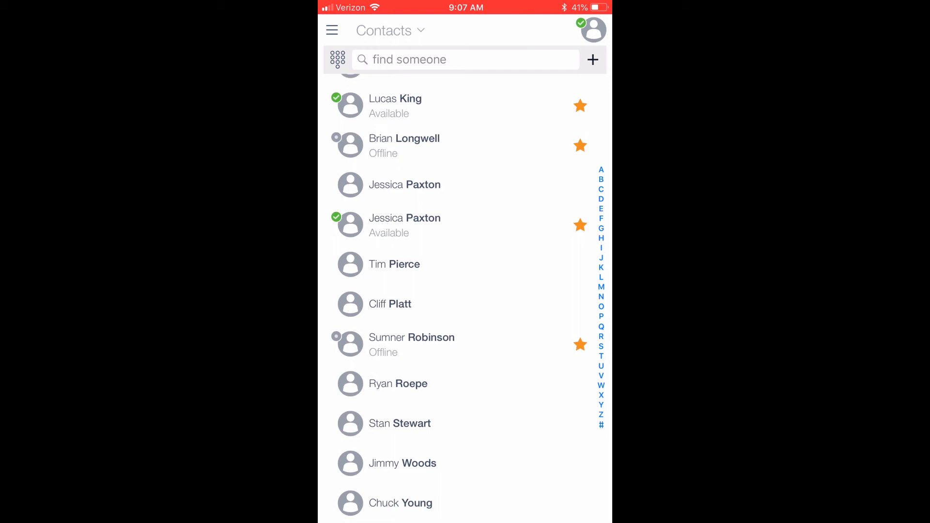
scroll(down, 3)
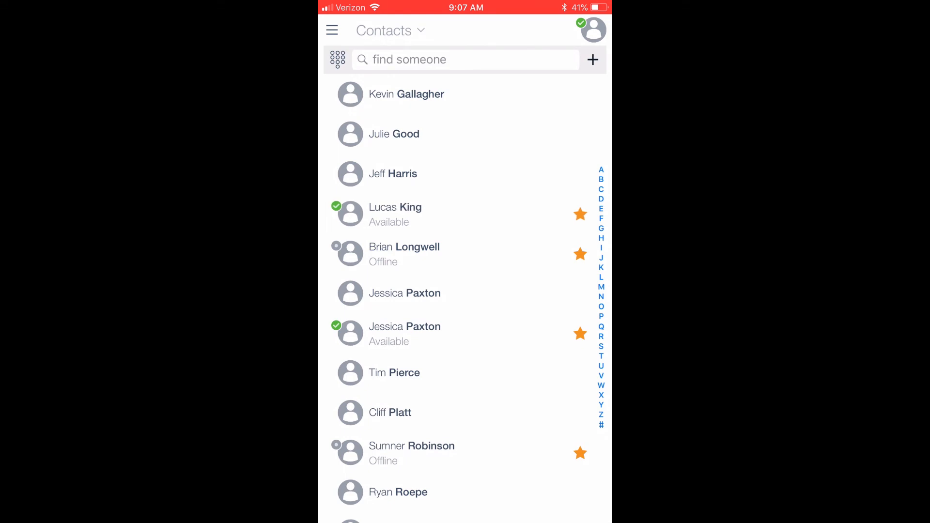
click(395, 214)
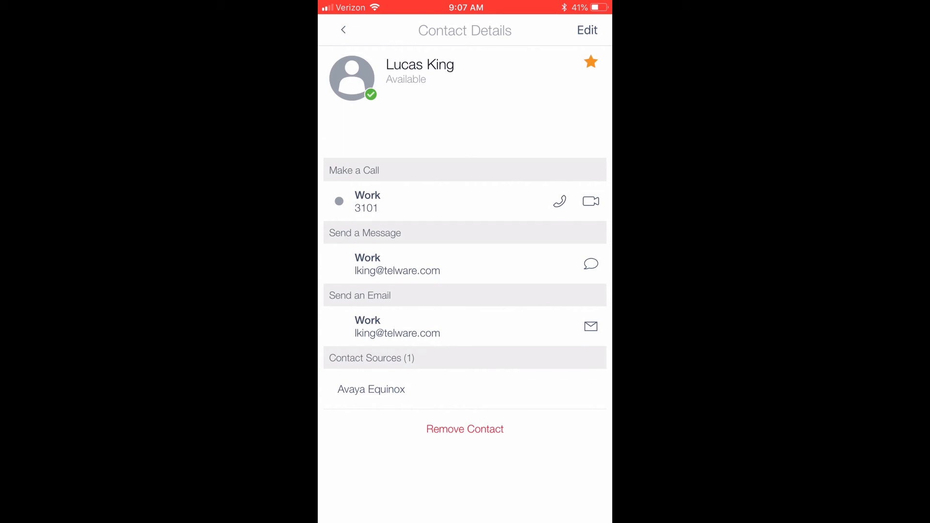
click(343, 30)
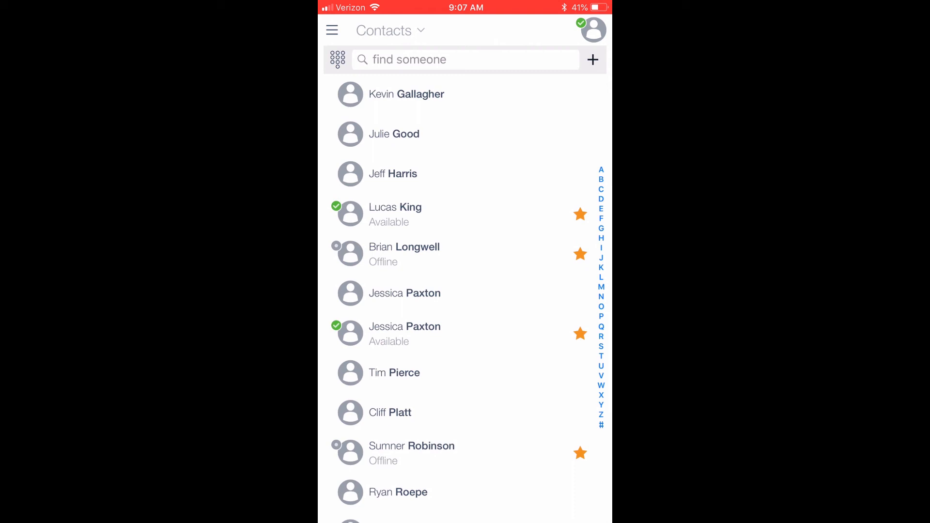
click(408, 59)
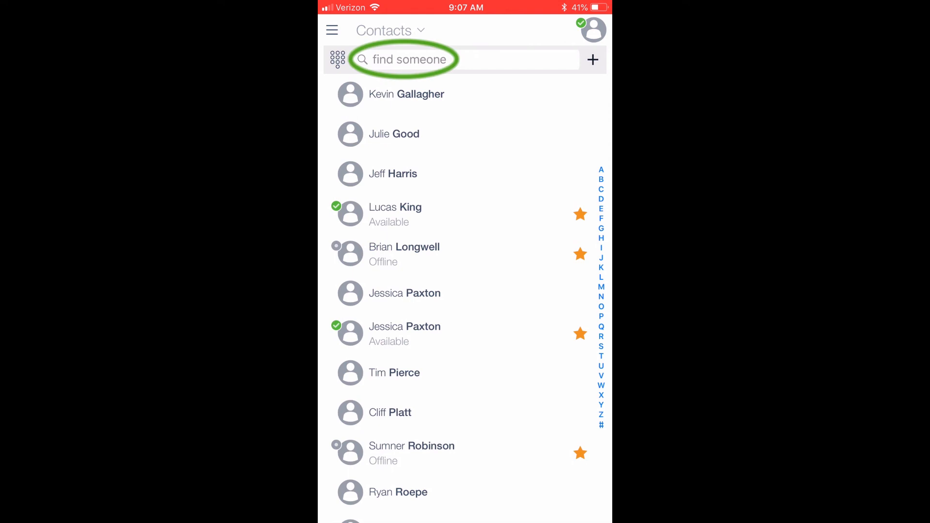
click(402, 59)
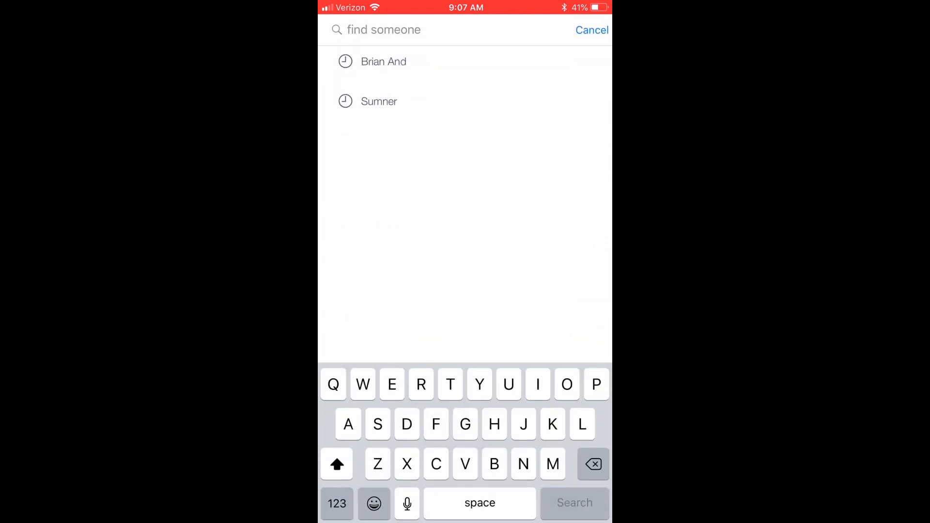
text(Brandon)
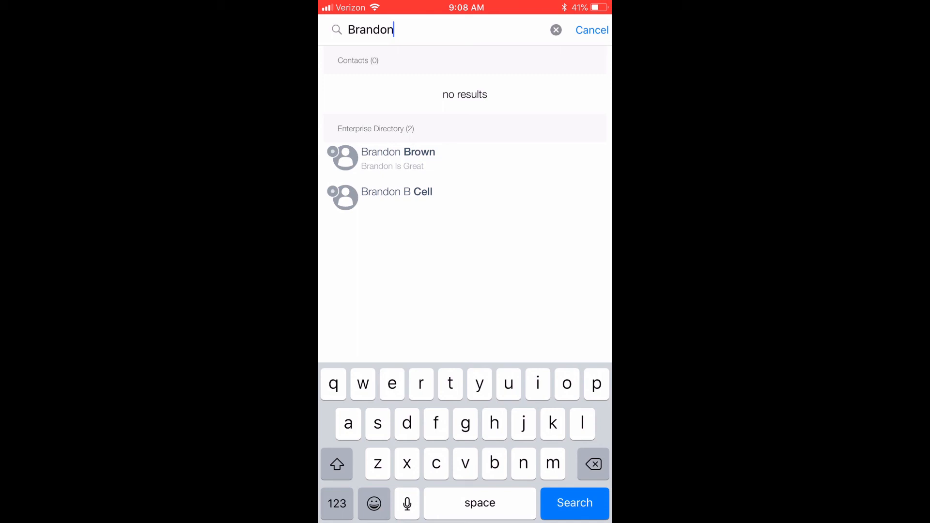
click(574, 503)
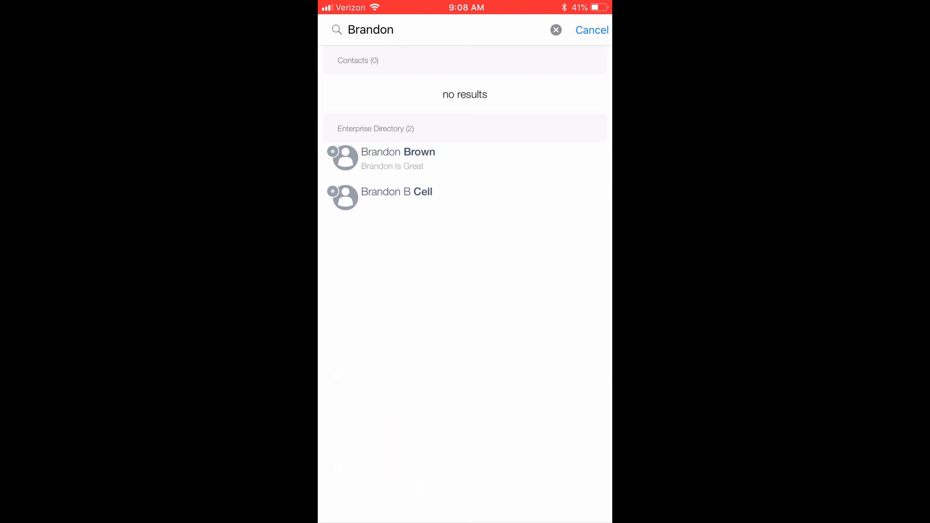
click(398, 158)
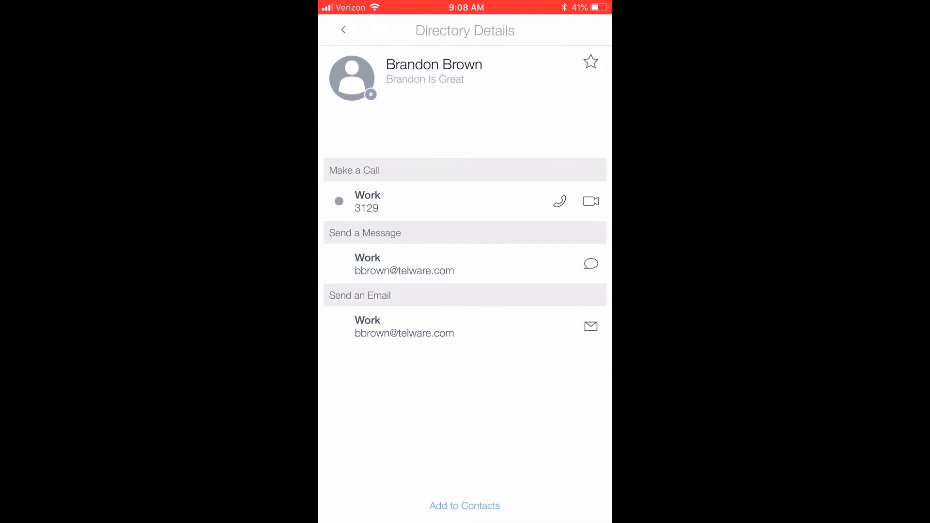
click(464, 506)
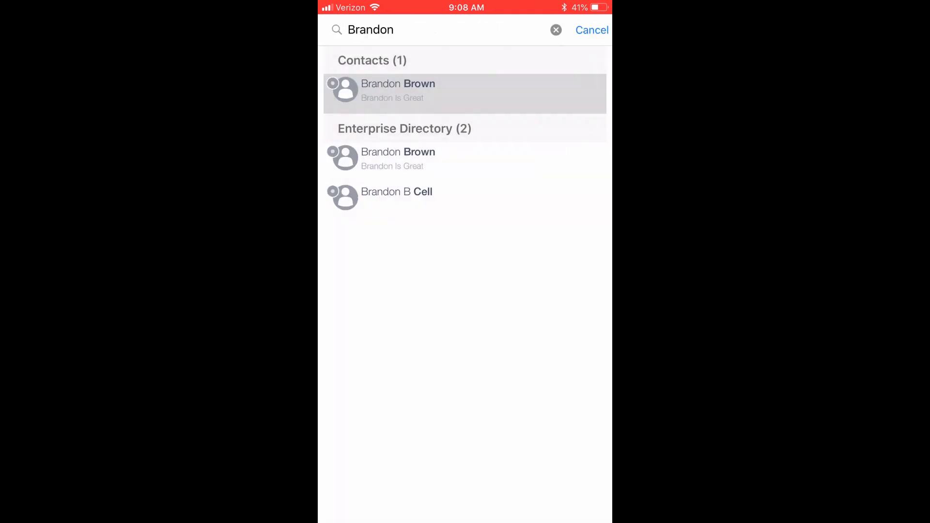
Cancel the search, dismiss the New Contact sheet, and bring up the main menu
click(591, 30)
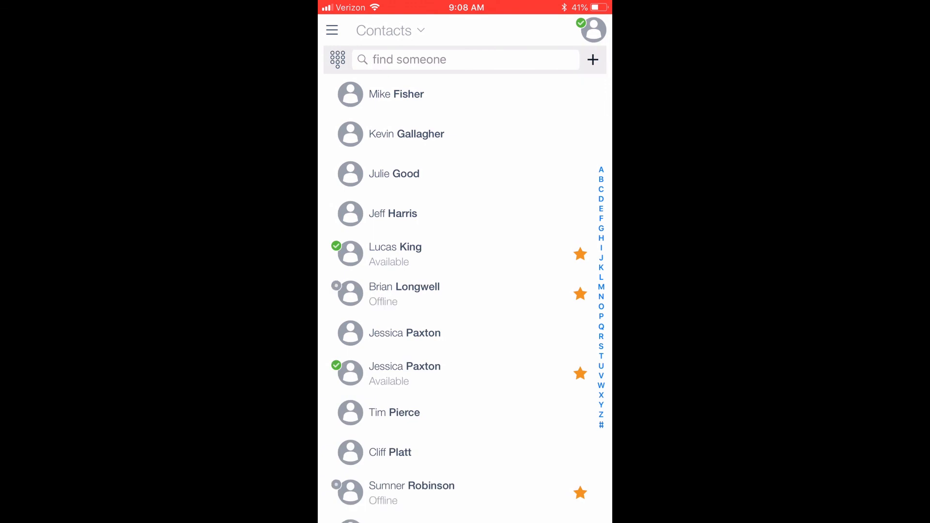
click(592, 59)
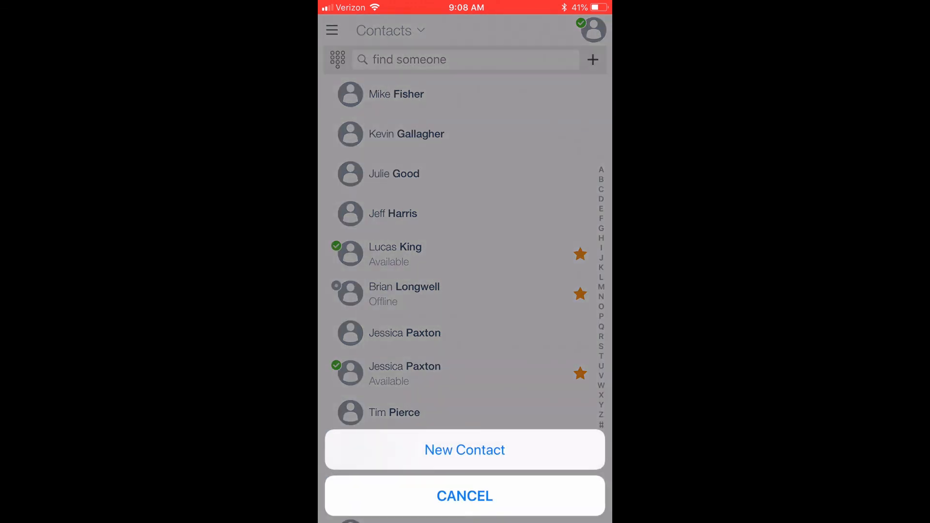
click(464, 496)
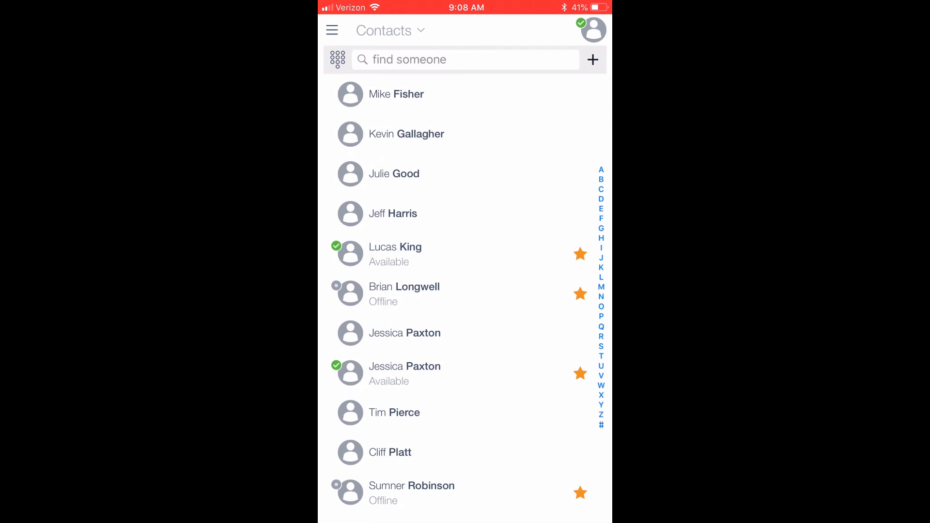
click(332, 30)
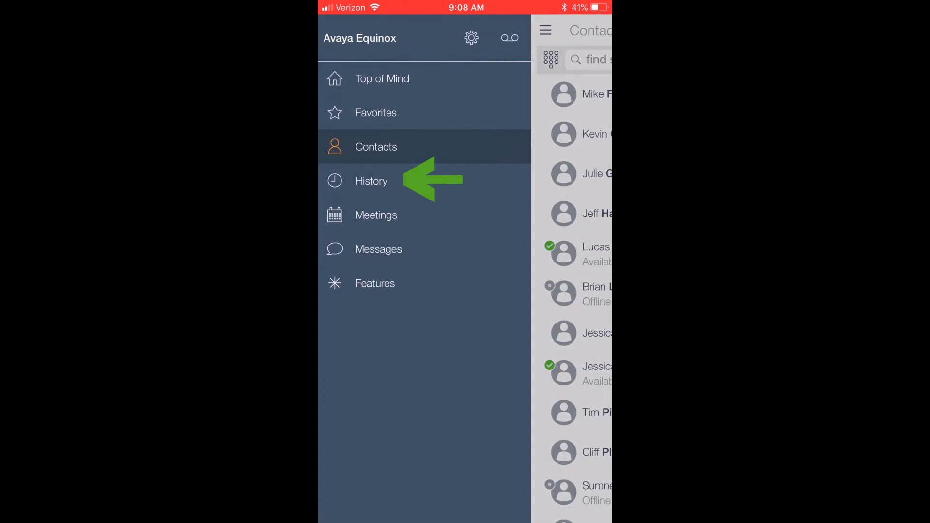
Review the call History and the details of the 9:04 AM call
click(371, 181)
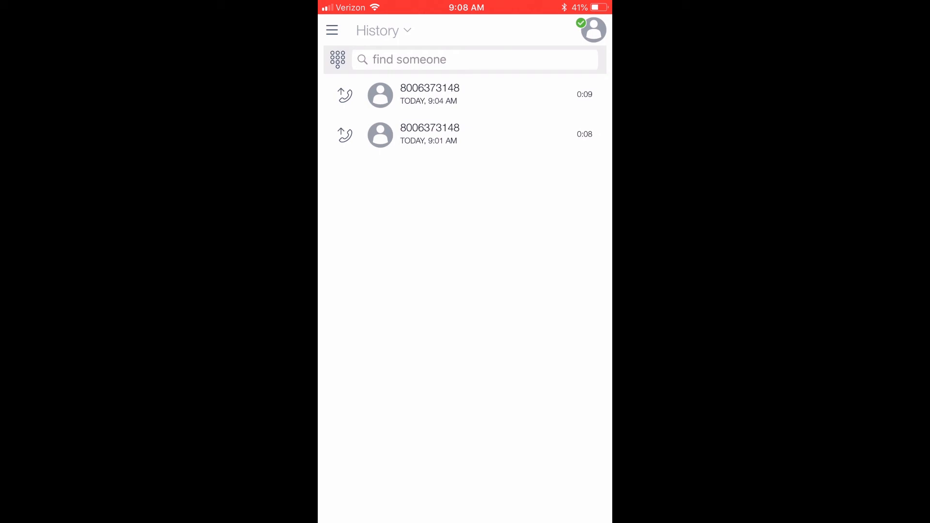
click(429, 94)
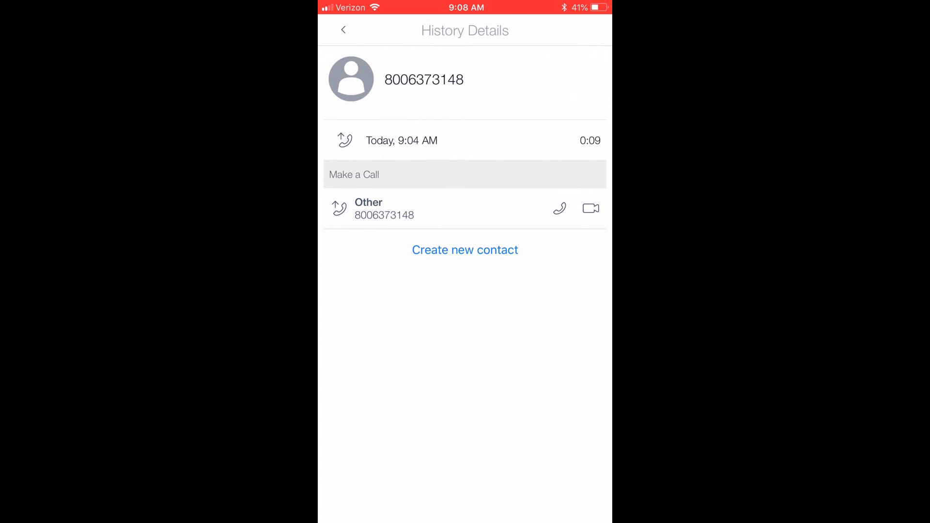
click(342, 30)
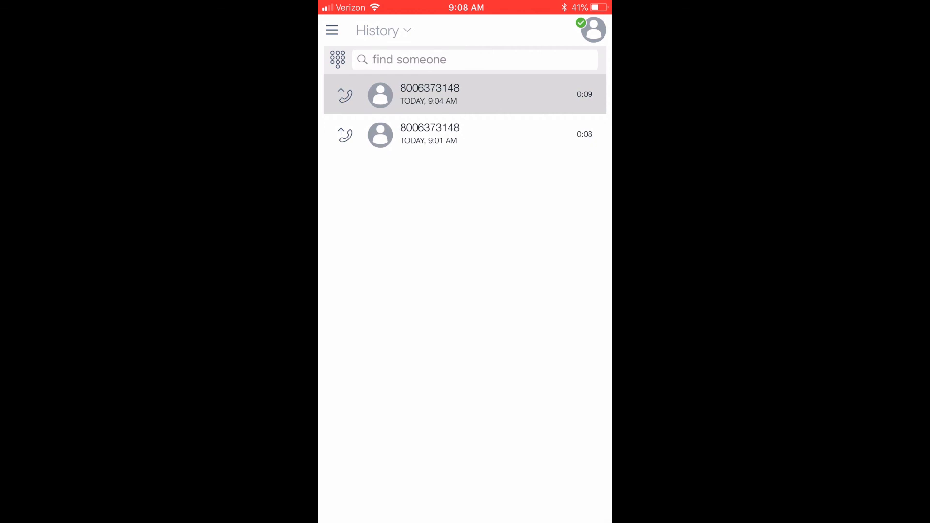
Bring up the Meetings list of upcoming events from the main menu
click(383, 30)
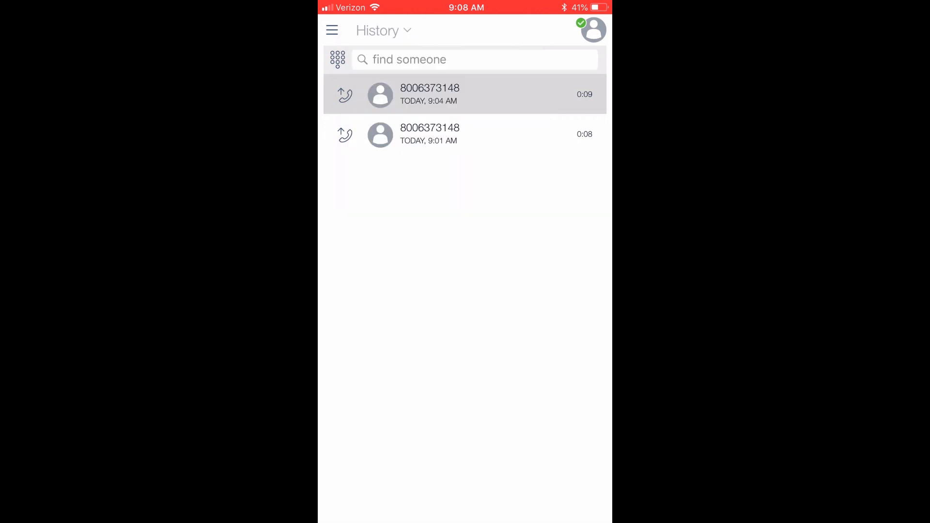
click(333, 30)
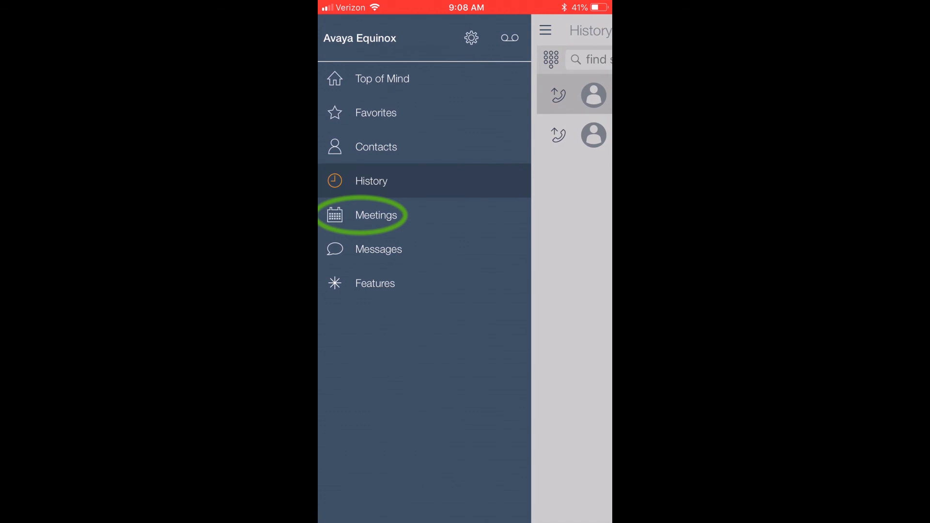
click(375, 215)
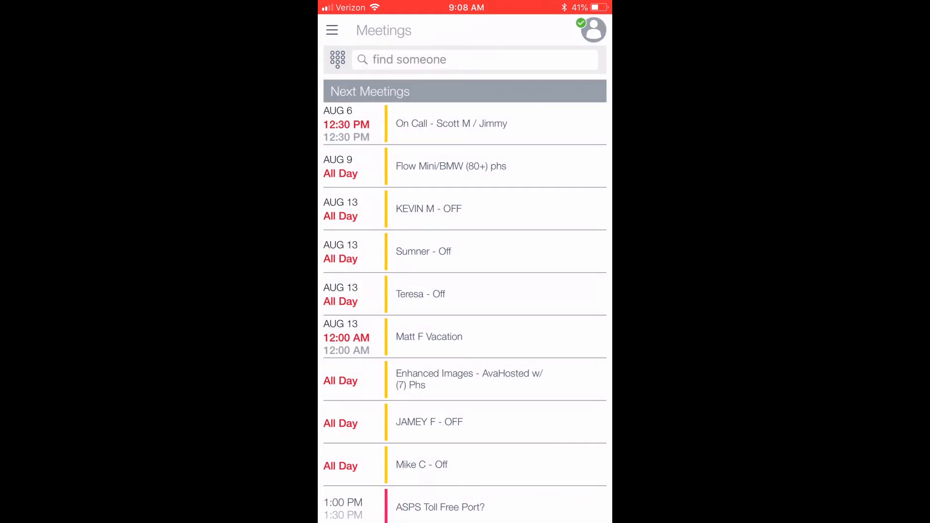
View the Farmers Feed & Seed phone training meeting details, then bring up the main menu
scroll(down, 3)
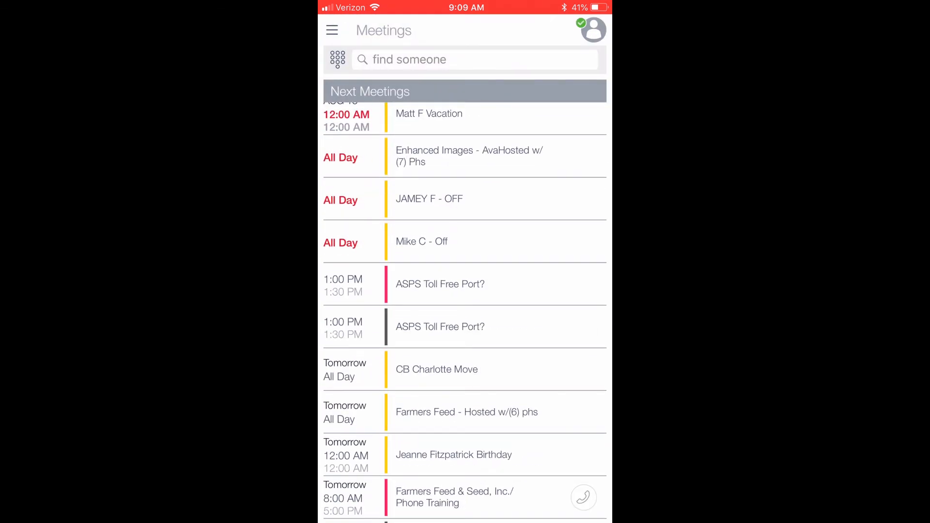
click(454, 497)
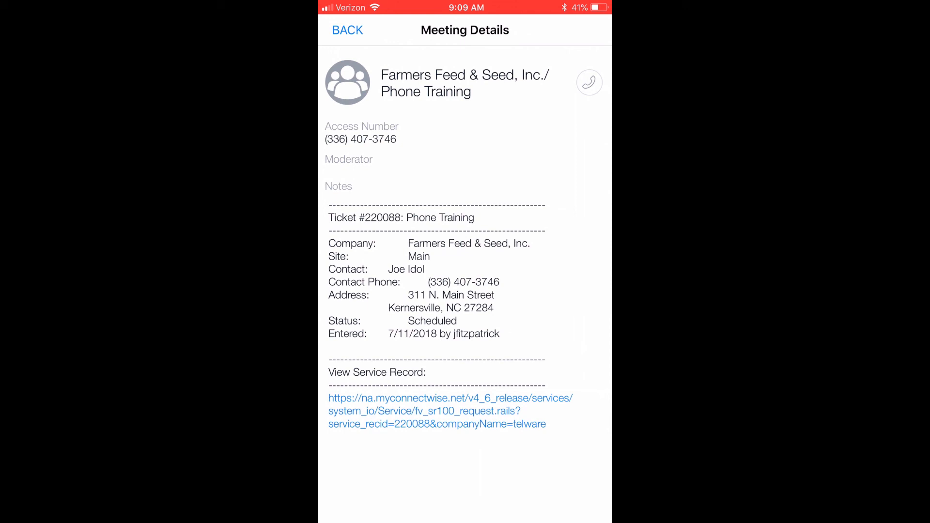
click(347, 30)
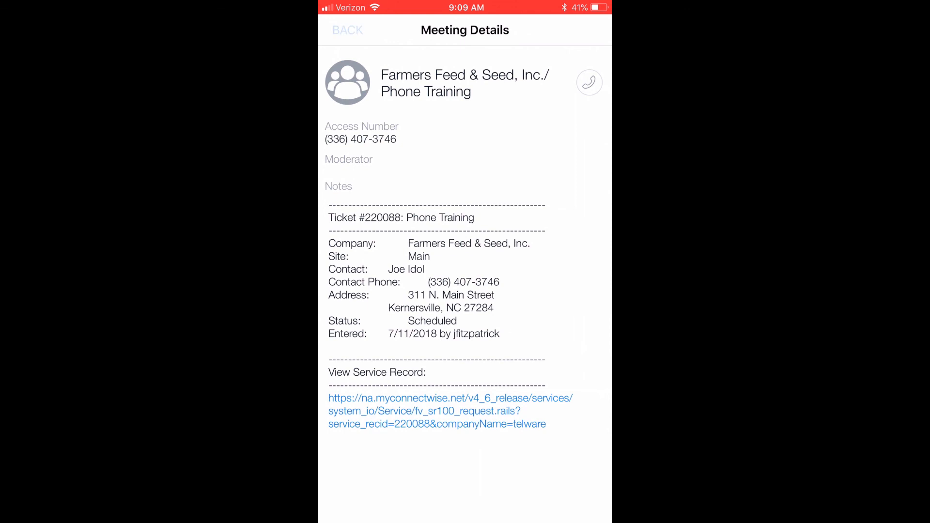
click(347, 30)
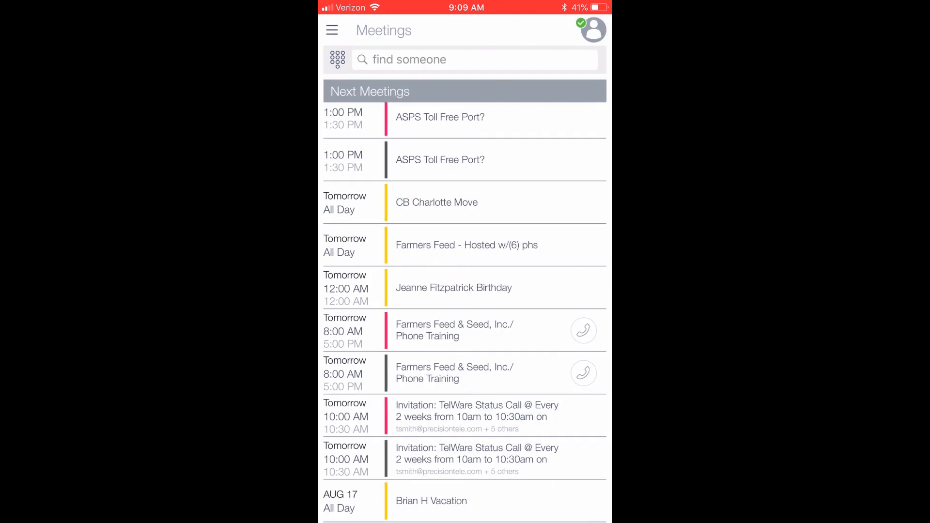
click(331, 30)
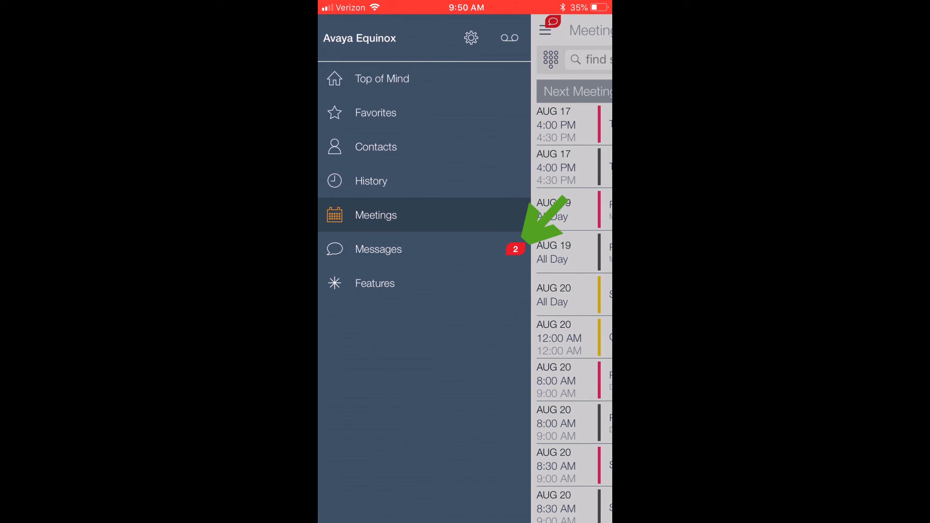
Switch to the Messages section and begin a new conversation search
click(379, 249)
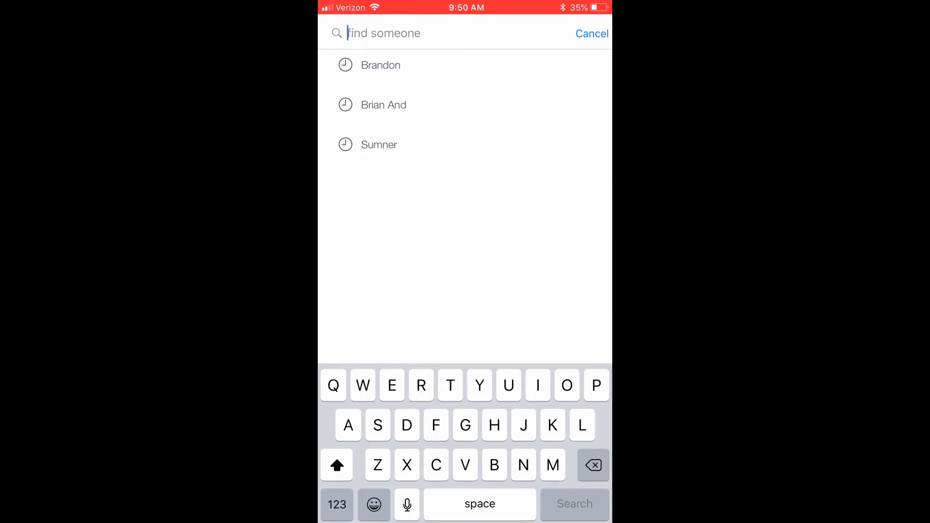
text(Brando)
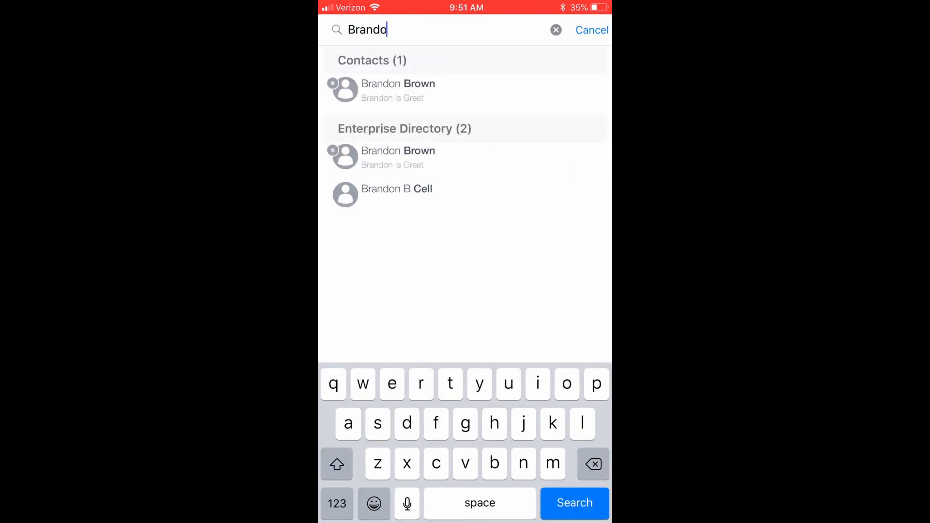
click(398, 90)
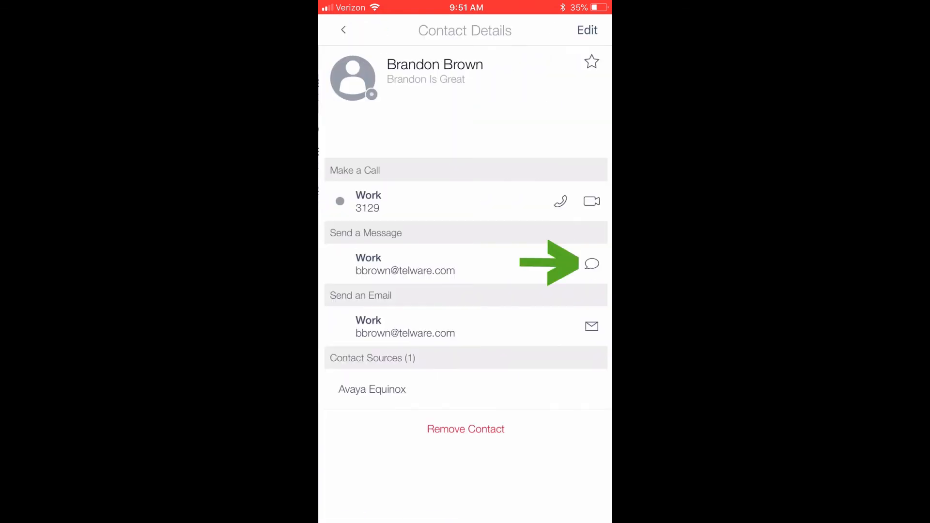
click(591, 264)
text(H)
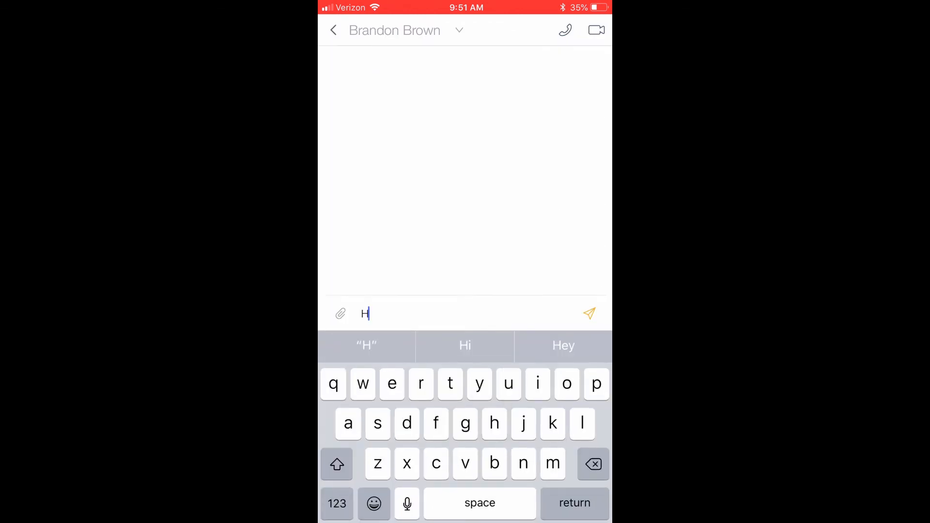